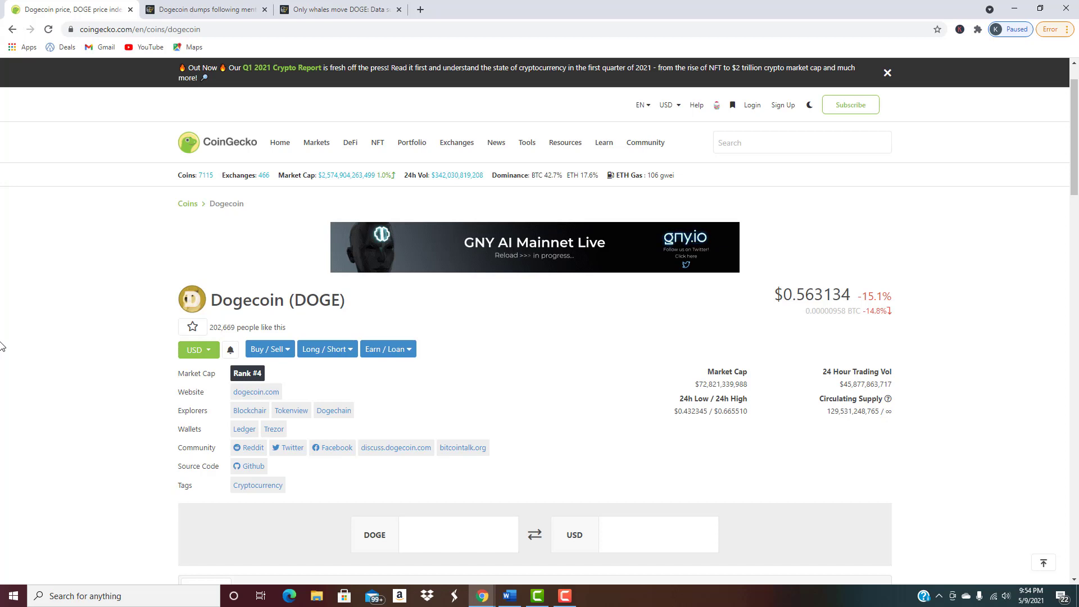
pyautogui.moveTo(677, 207)
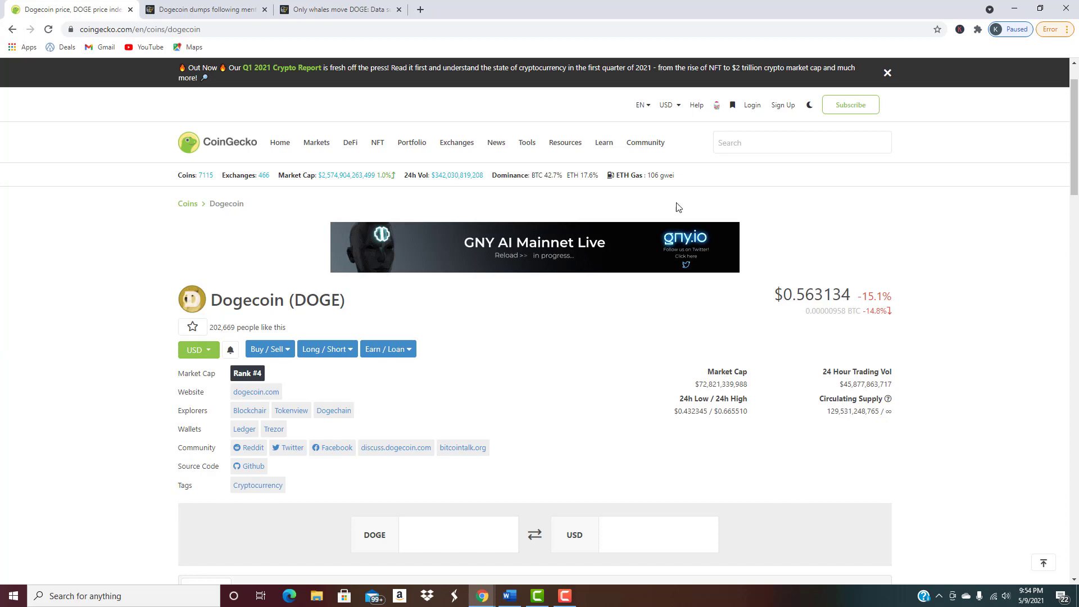
pyautogui.moveTo(886, 411)
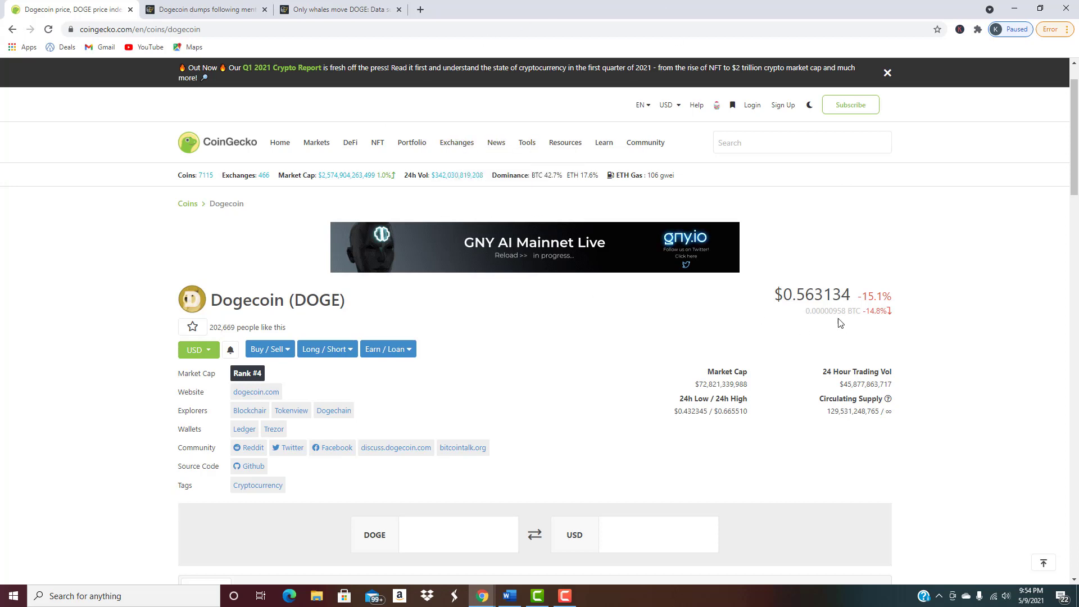
pyautogui.moveTo(647, 420)
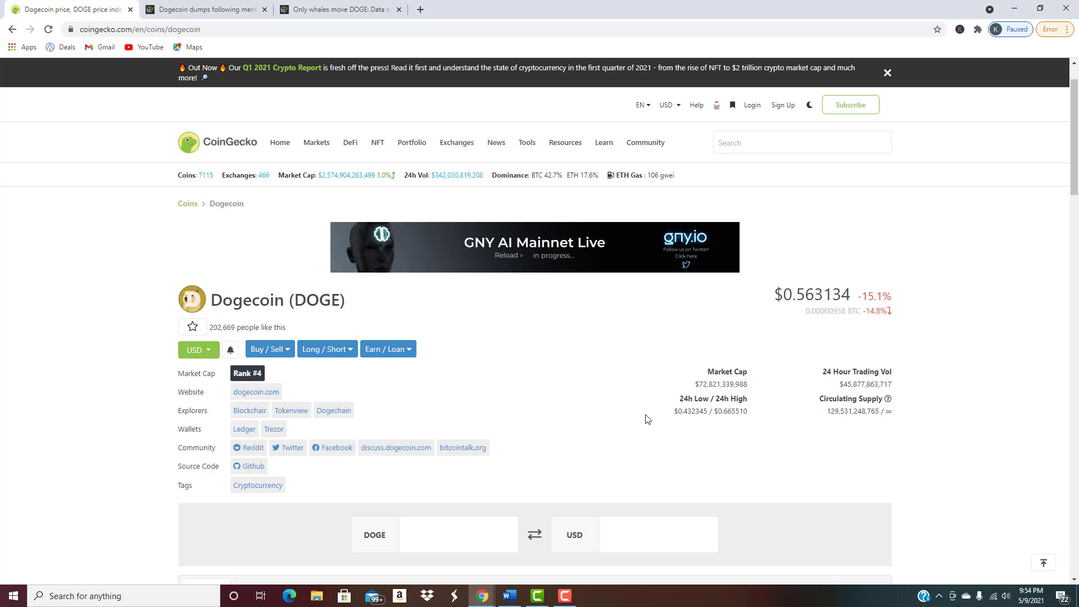
# - Switch to the 'Dogecoin dumps following mention…' article tab and scroll back to its headline
pyautogui.scroll(-3)
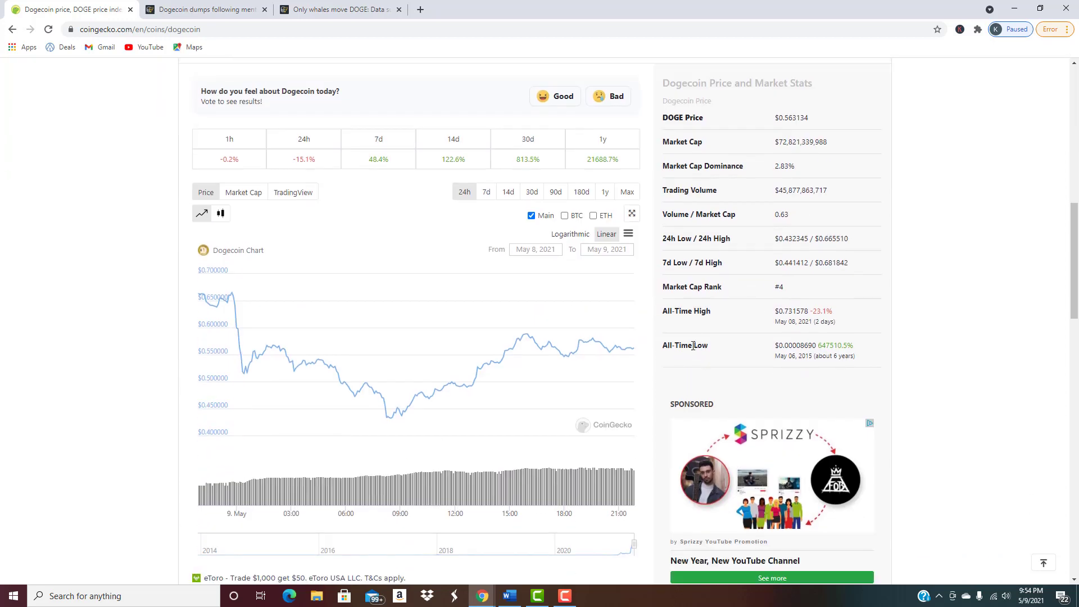
pyautogui.moveTo(953, 331)
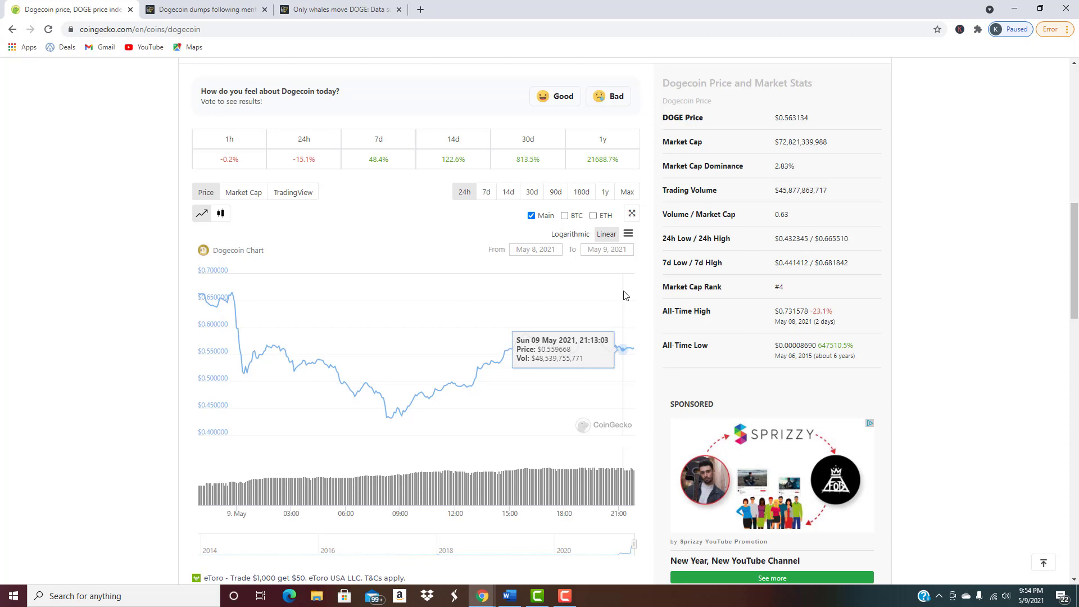
pyautogui.moveTo(839, 335)
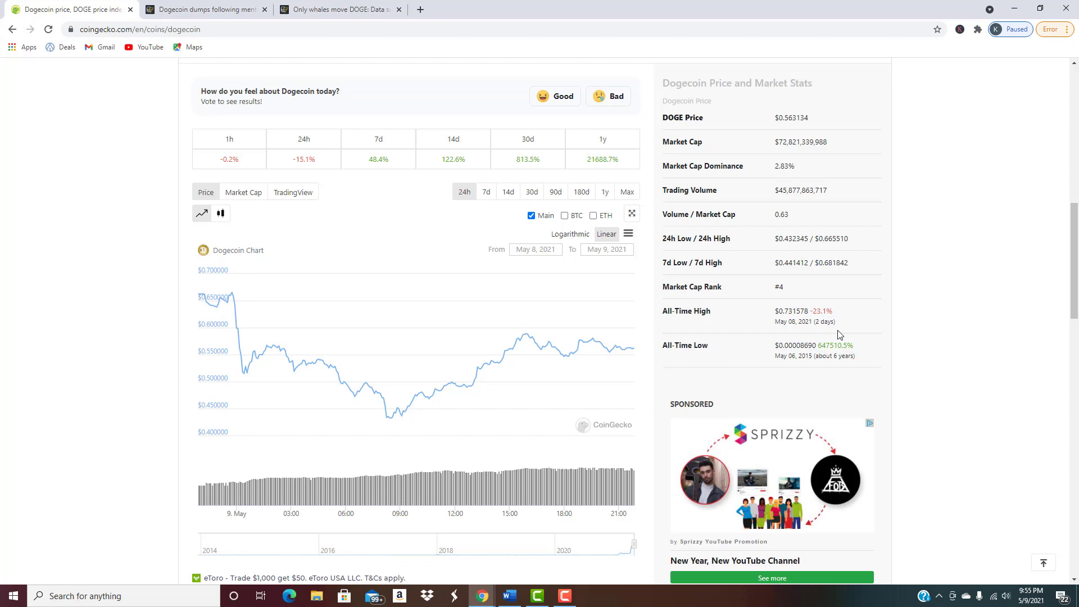
pyautogui.moveTo(188, 148)
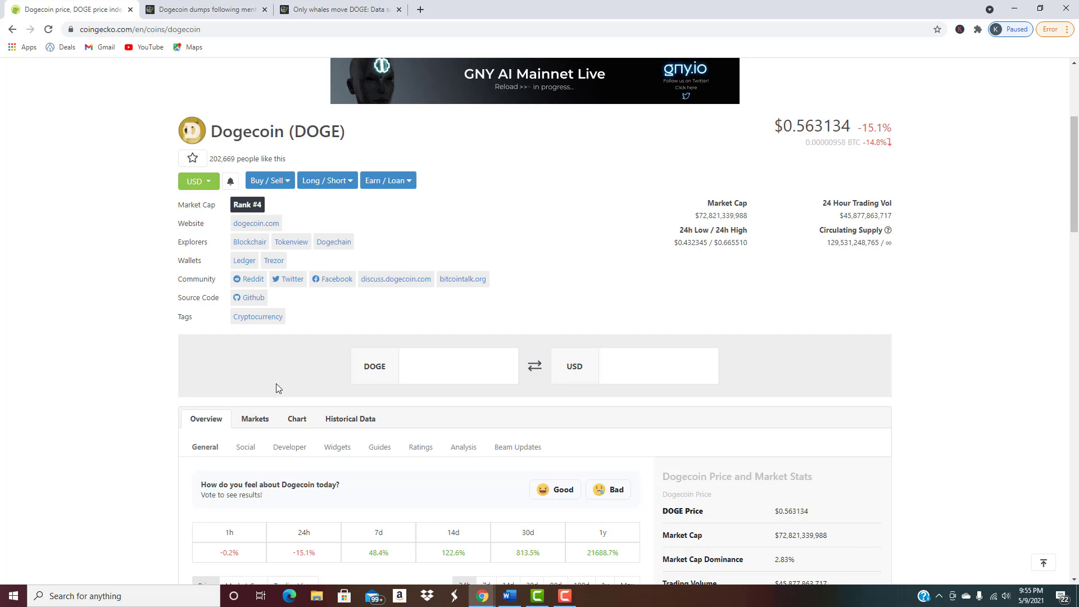
pyautogui.moveTo(235, 388)
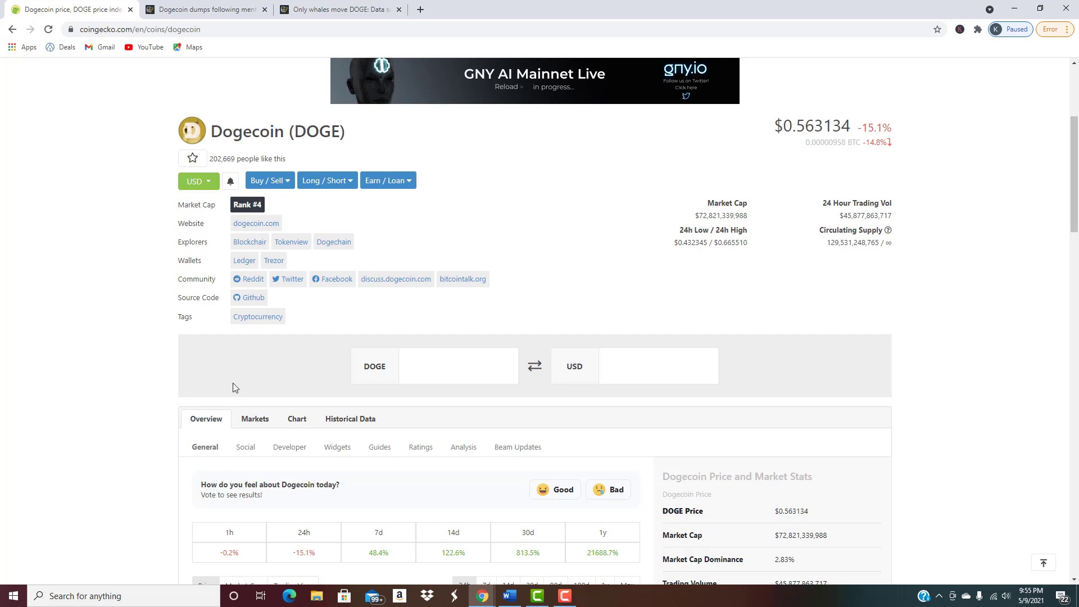
pyautogui.moveTo(861, 223)
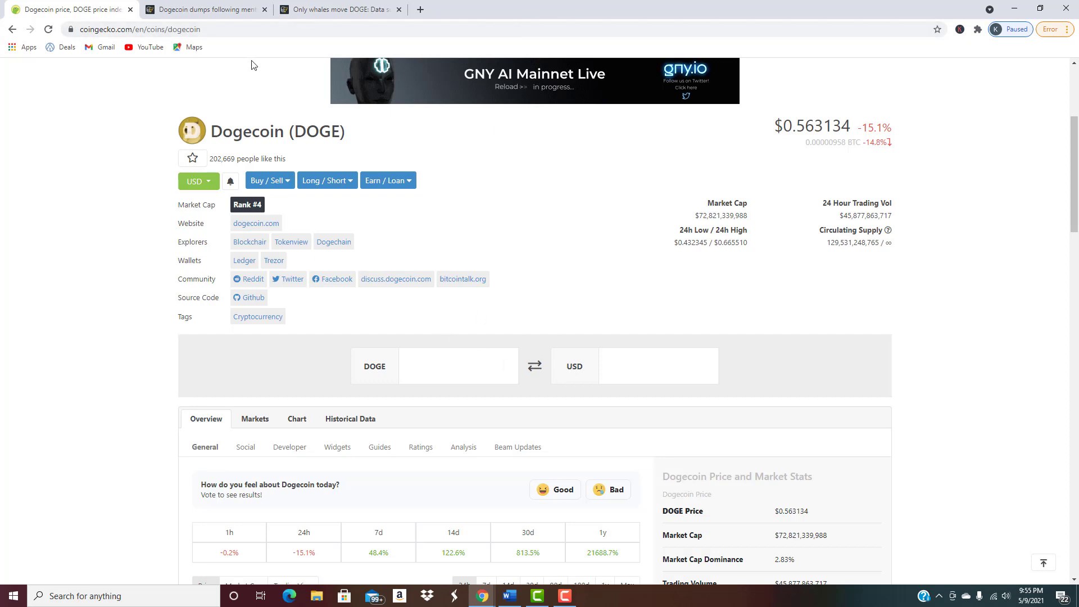
pyautogui.click(205, 9)
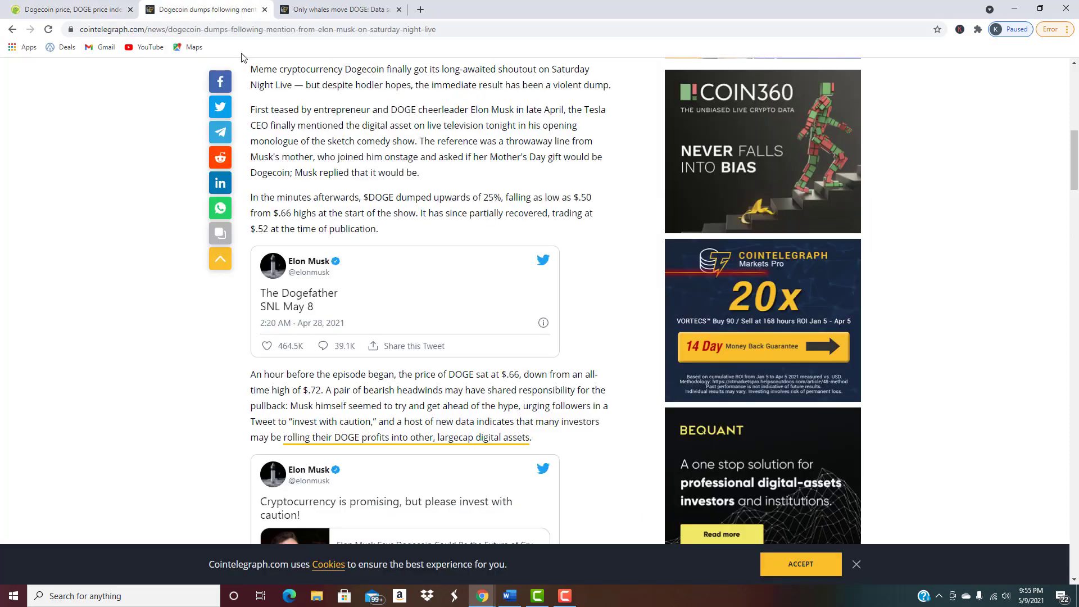
pyautogui.scroll(3)
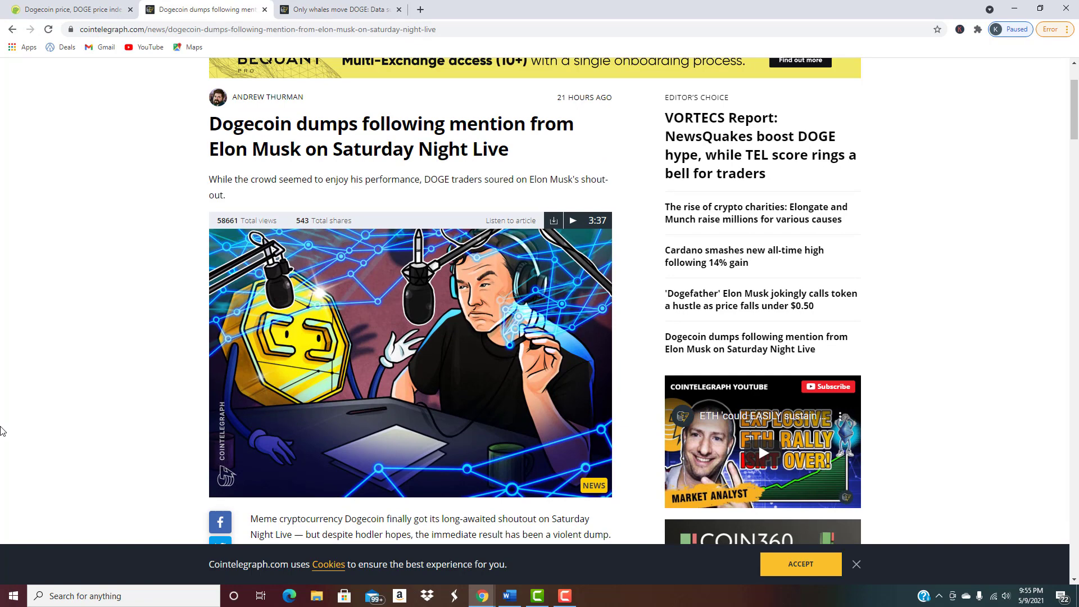
pyautogui.moveTo(261, 168)
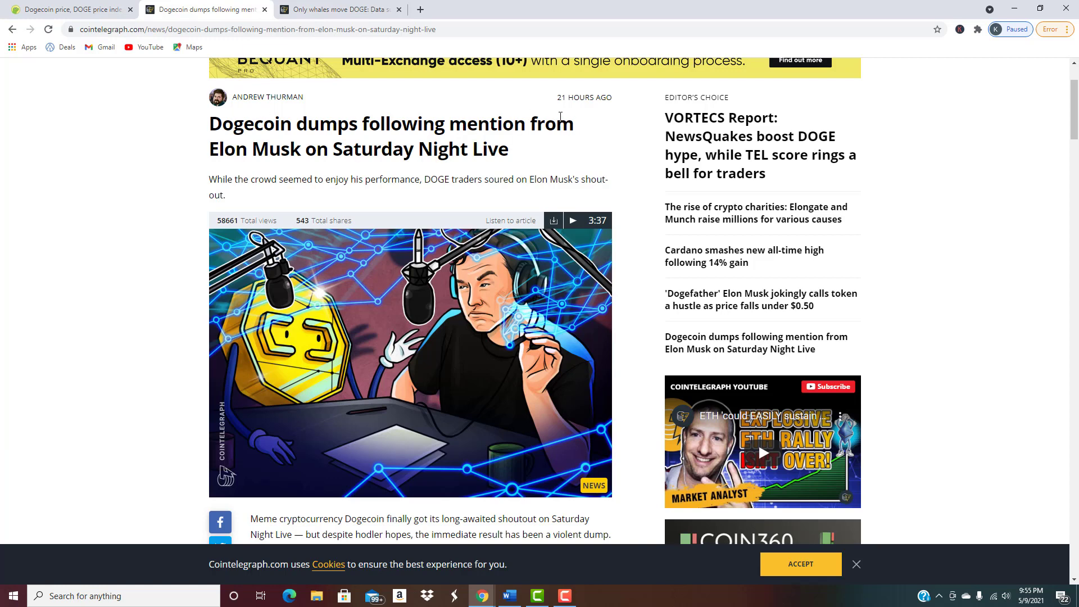
pyautogui.moveTo(155, 220)
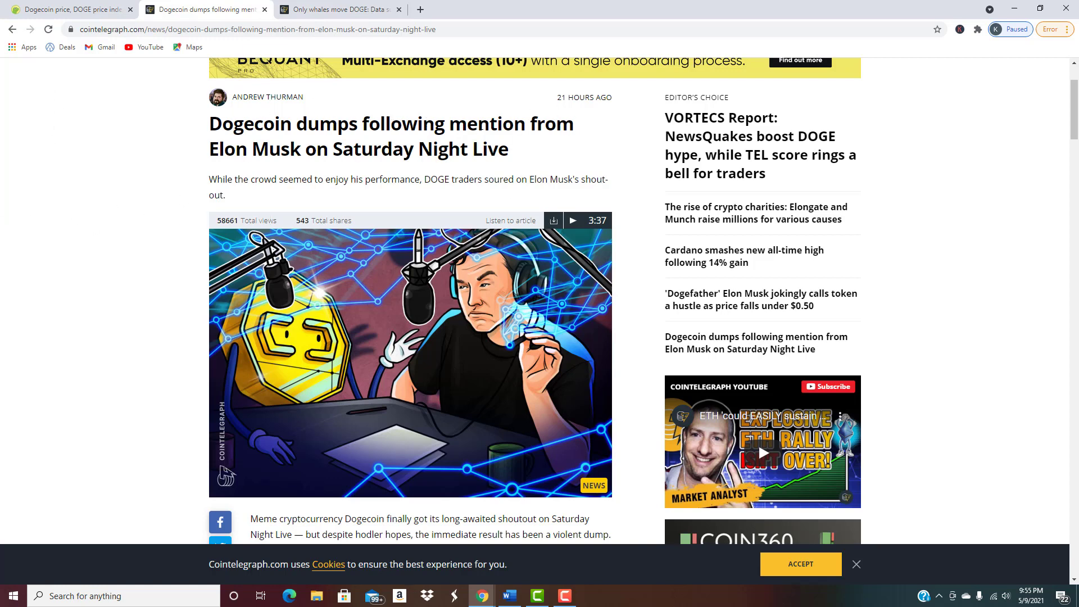
pyautogui.moveTo(370, 172)
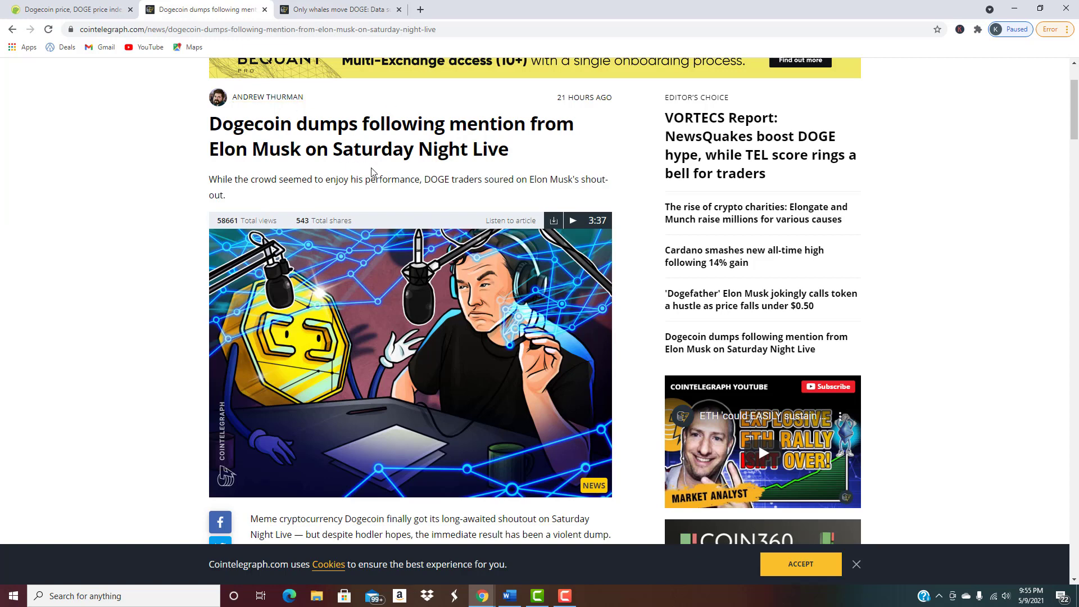
pyautogui.moveTo(488, 216)
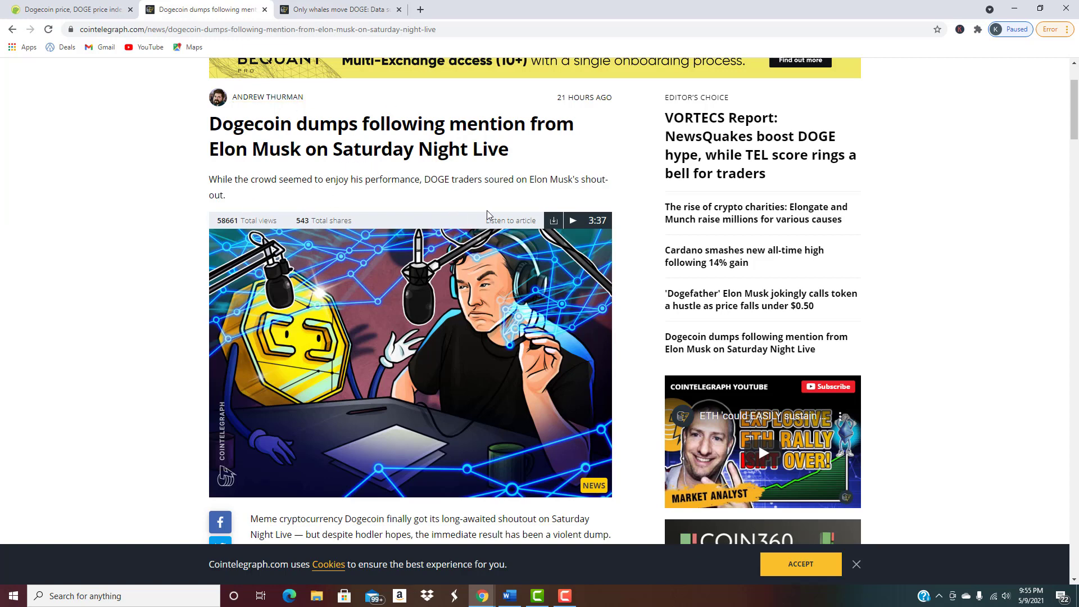
pyautogui.moveTo(320, 205)
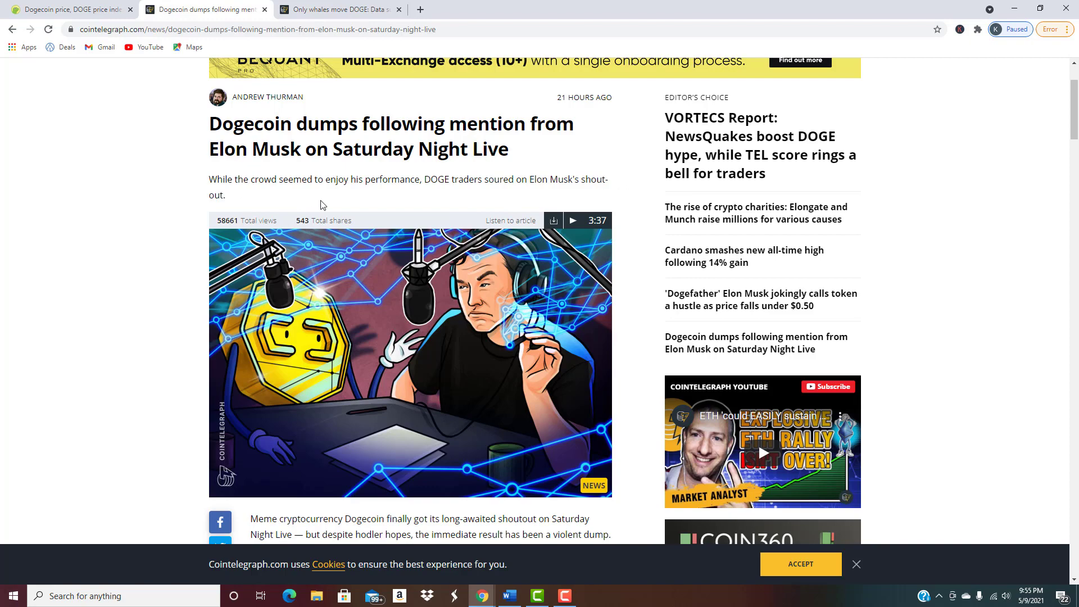
pyautogui.scroll(-3)
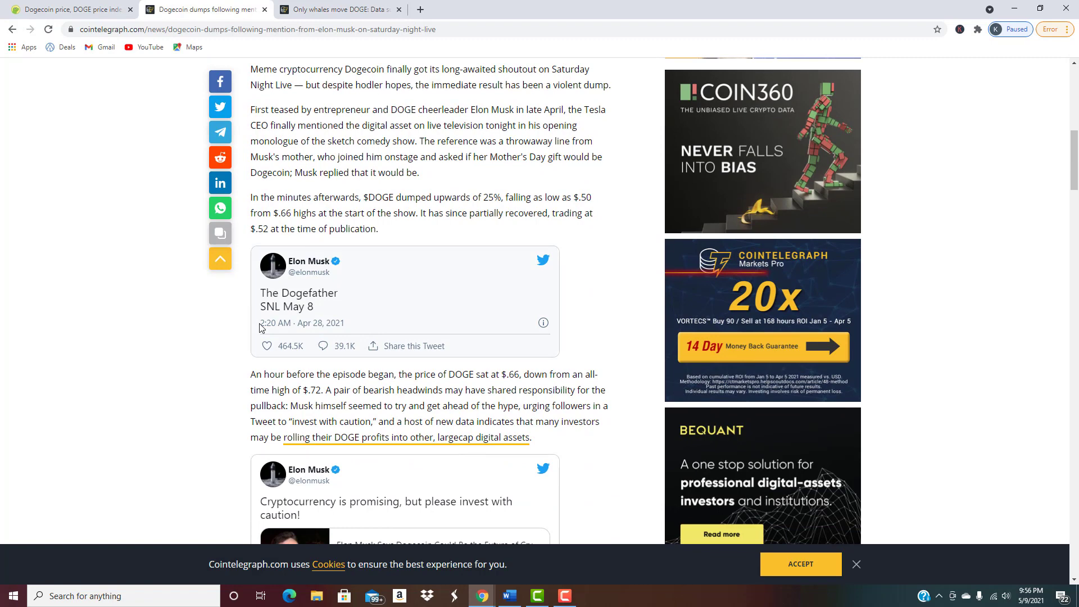
pyautogui.moveTo(349, 303)
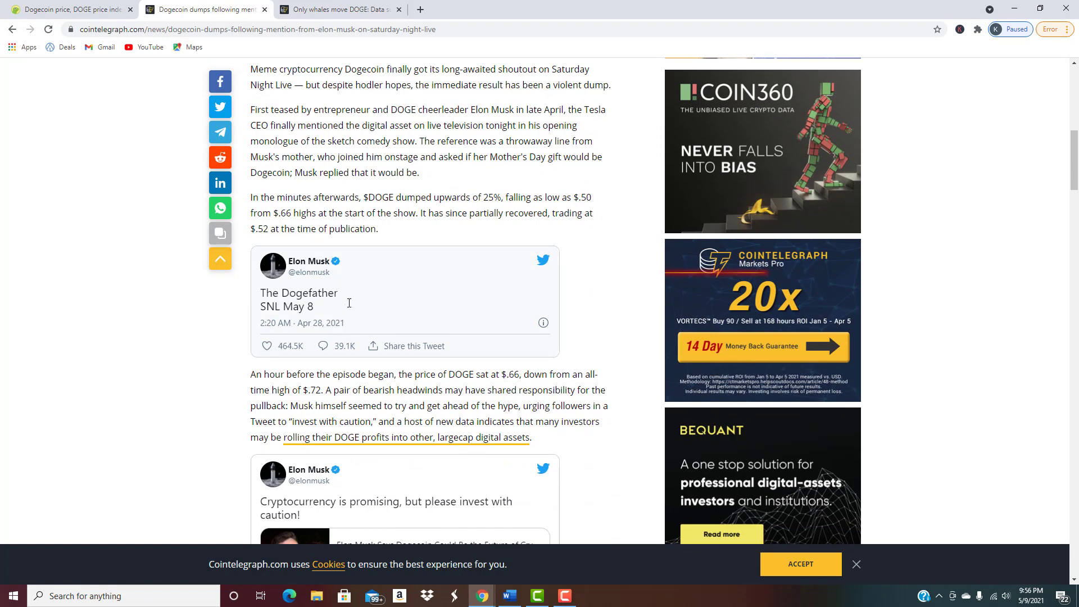
pyautogui.moveTo(192, 290)
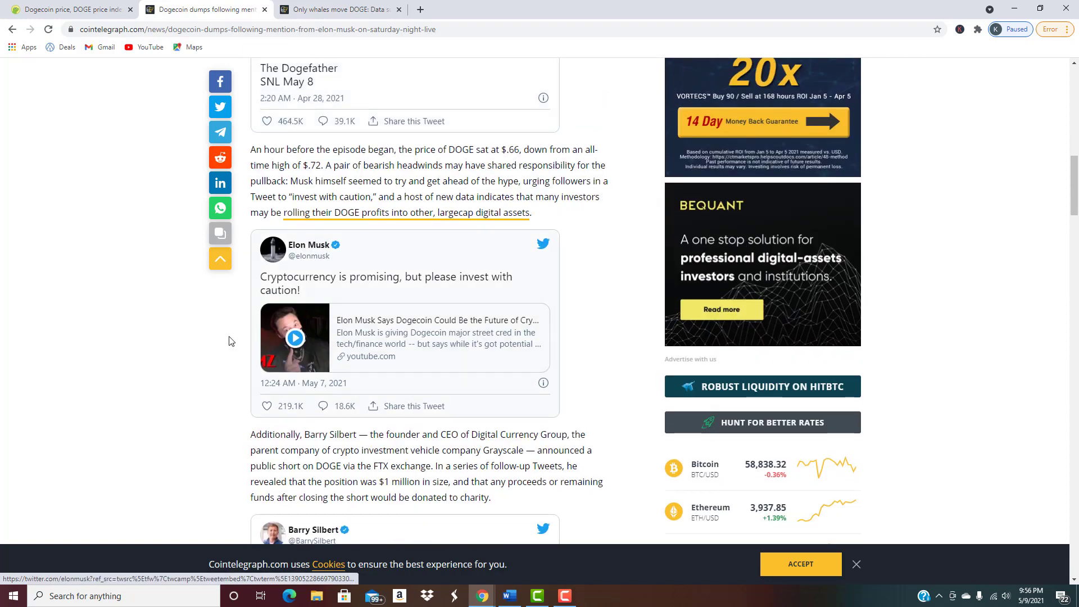
pyautogui.moveTo(295, 282)
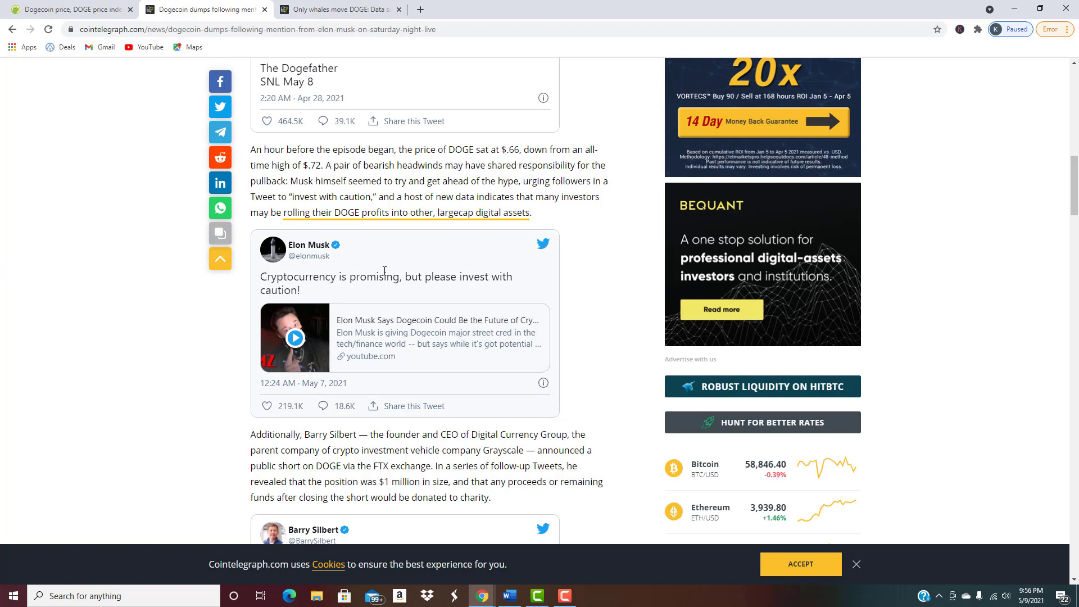
pyautogui.scroll(-3)
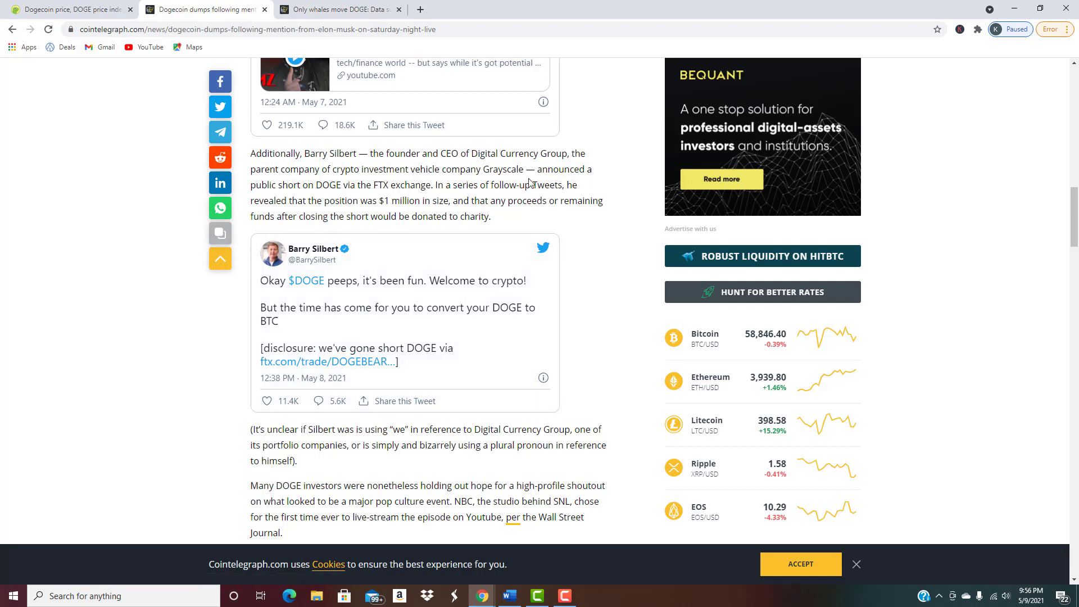
pyautogui.moveTo(389, 183)
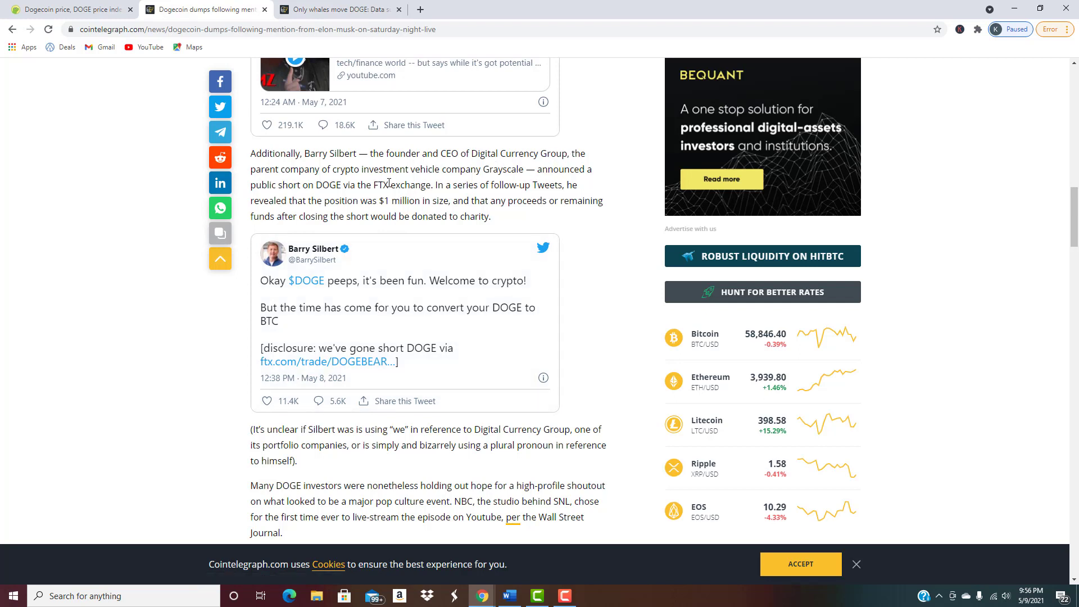
pyautogui.moveTo(294, 344)
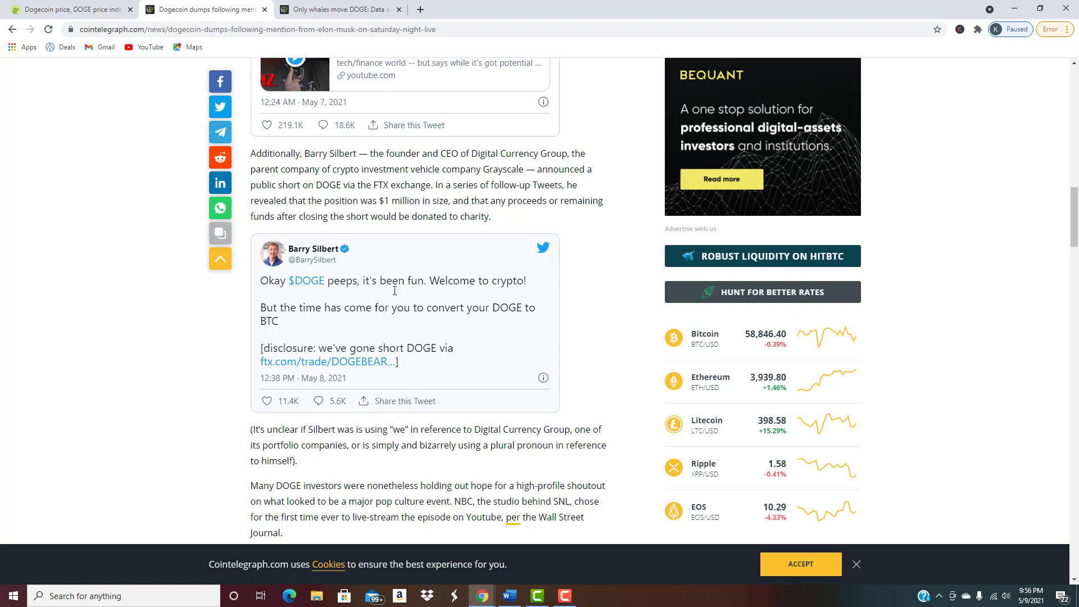
pyautogui.moveTo(436, 310)
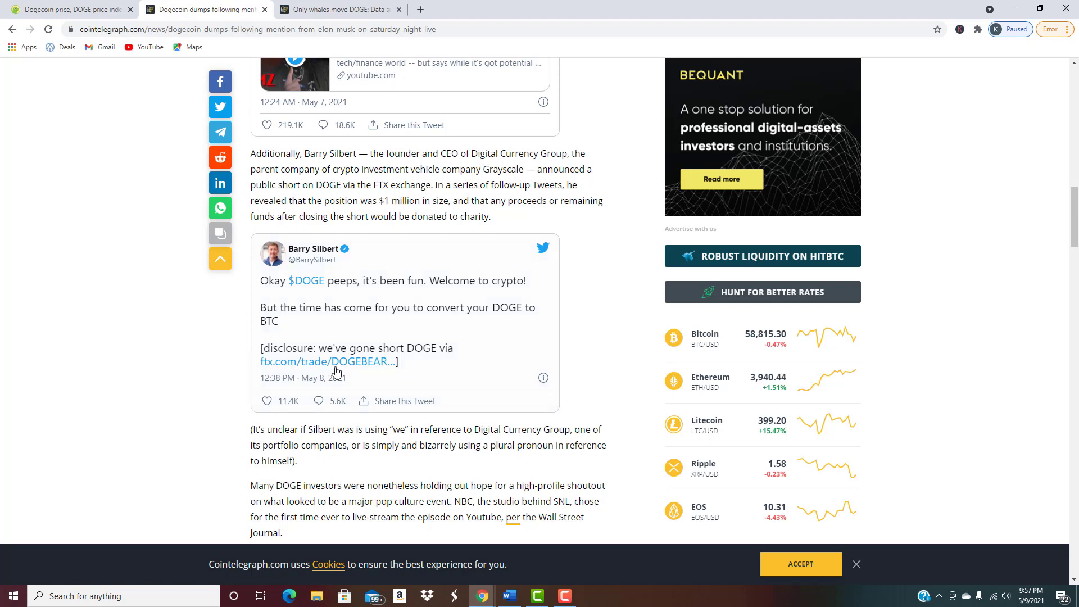
pyautogui.moveTo(89, 421)
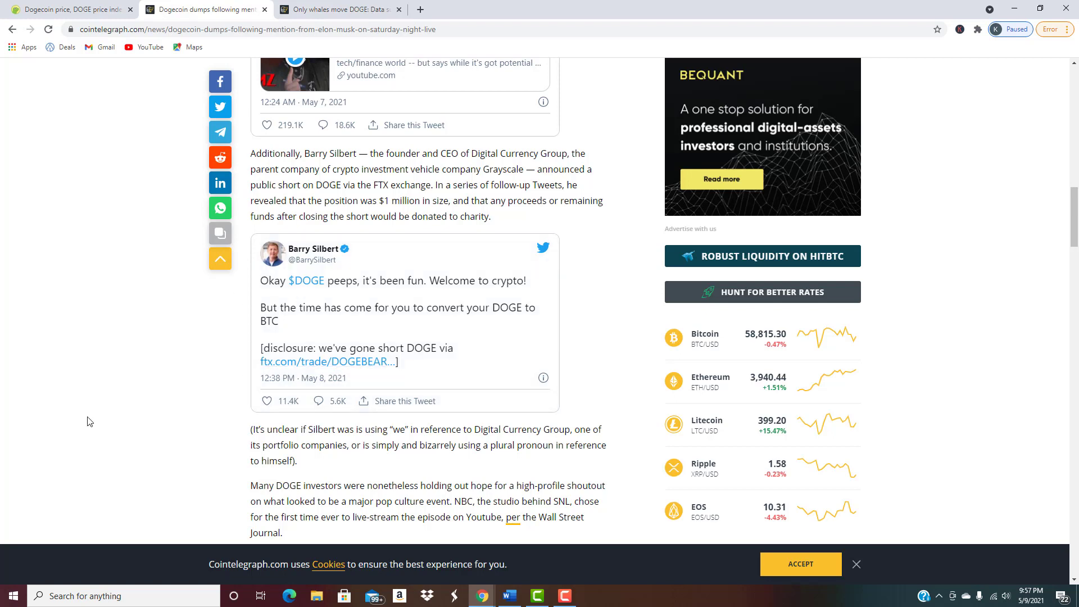
pyautogui.scroll(-3)
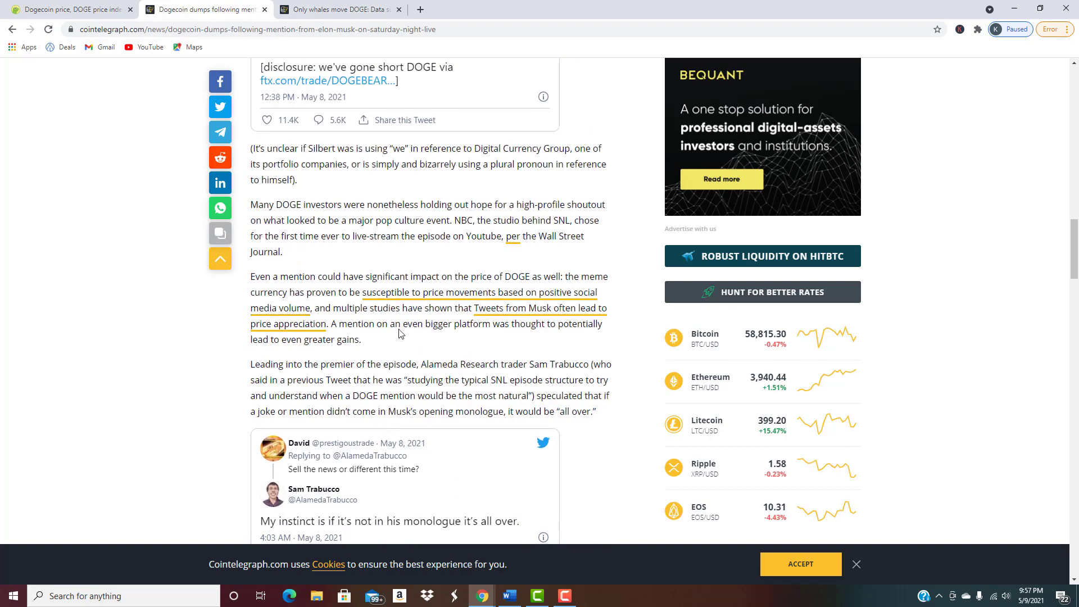
pyautogui.moveTo(487, 359)
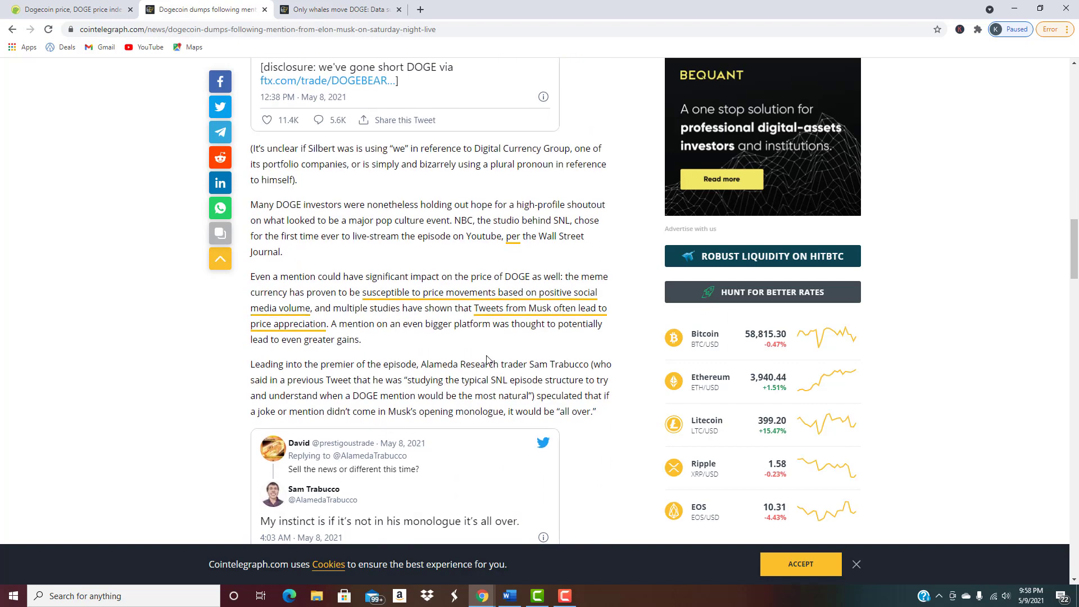
# - Open the whales-moving-DOGE article tab and scroll to the transaction-value and coin-concentration paragraphs
pyautogui.click(337, 9)
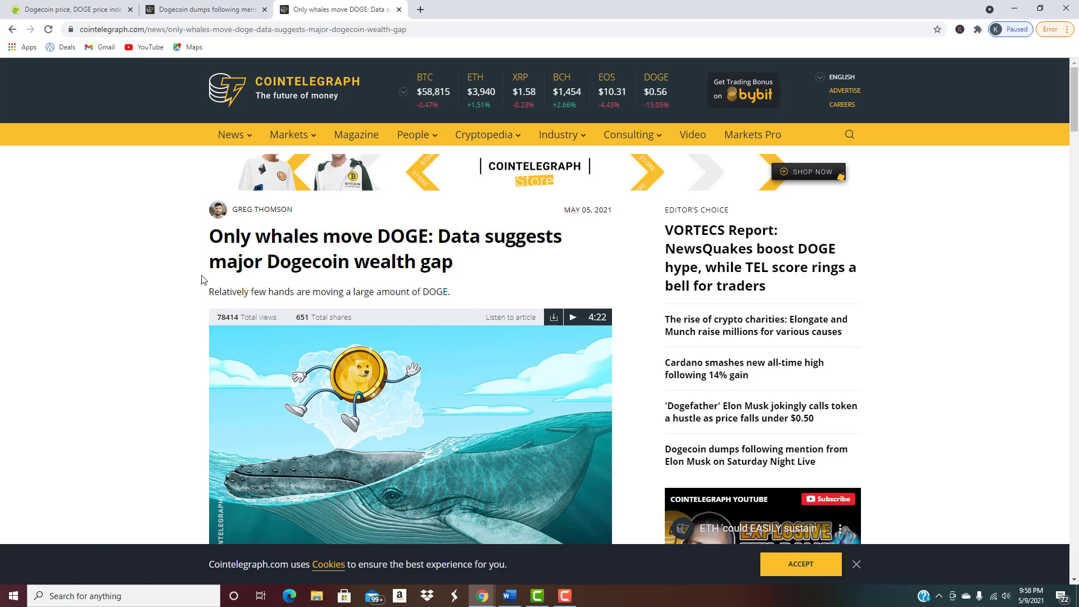
pyautogui.moveTo(503, 266)
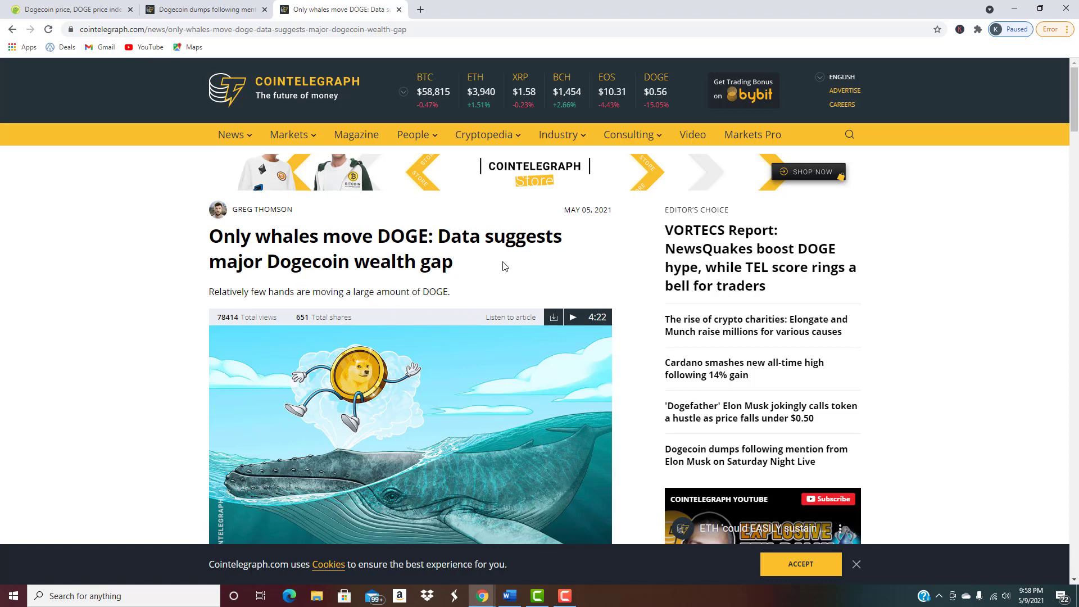
pyautogui.moveTo(392, 254)
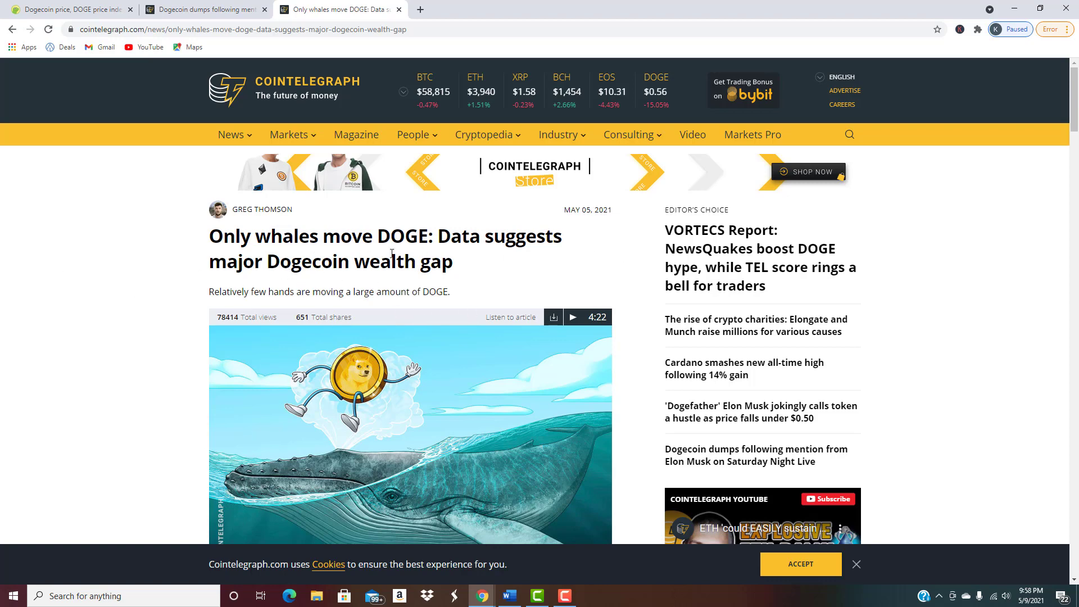
pyautogui.scroll(-3)
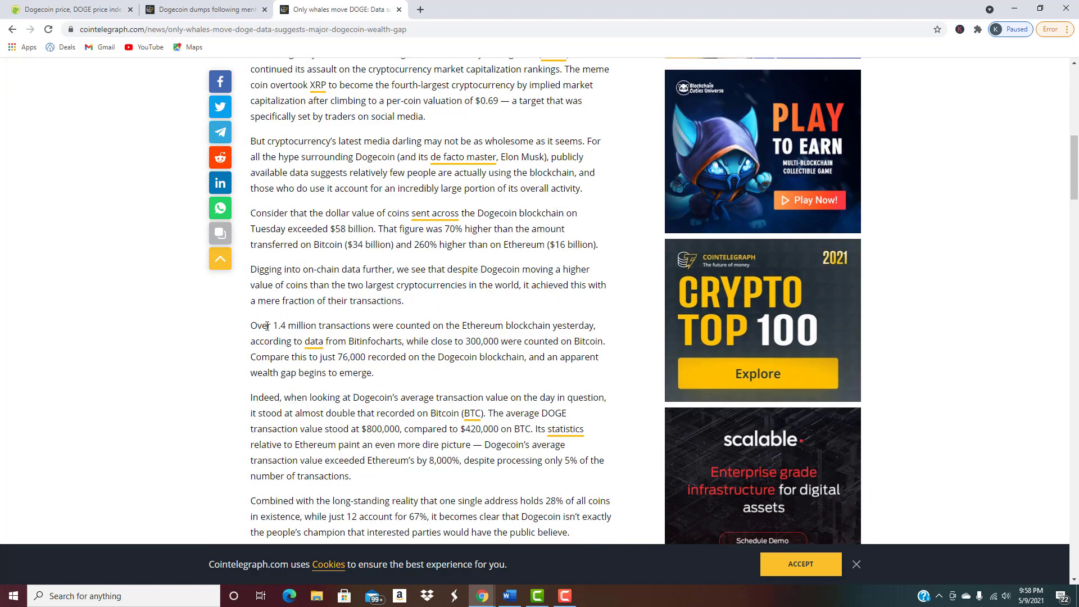
pyautogui.moveTo(269, 335)
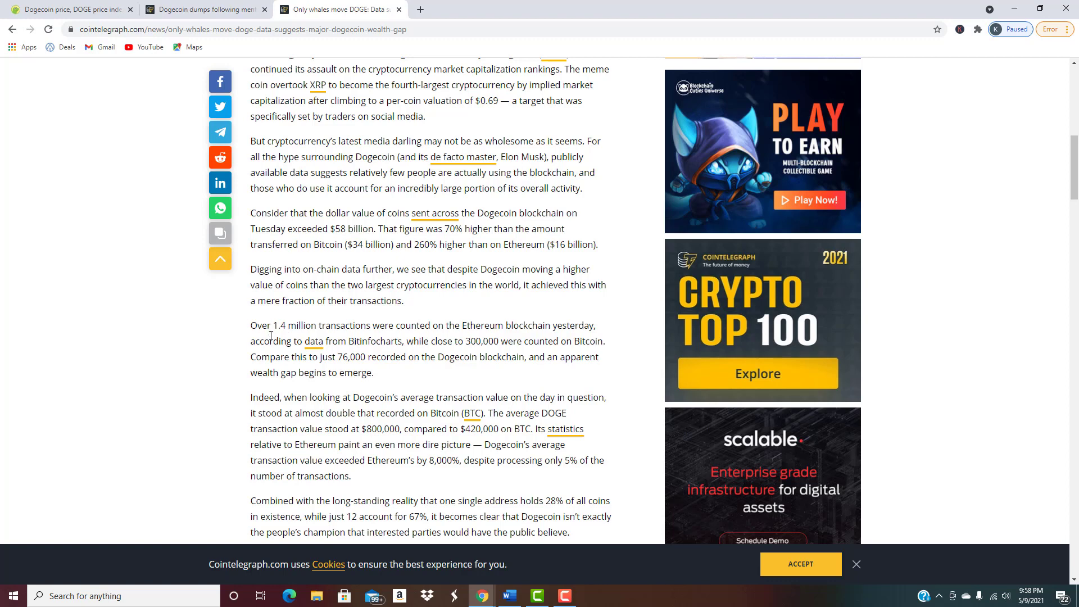
pyautogui.moveTo(288, 374)
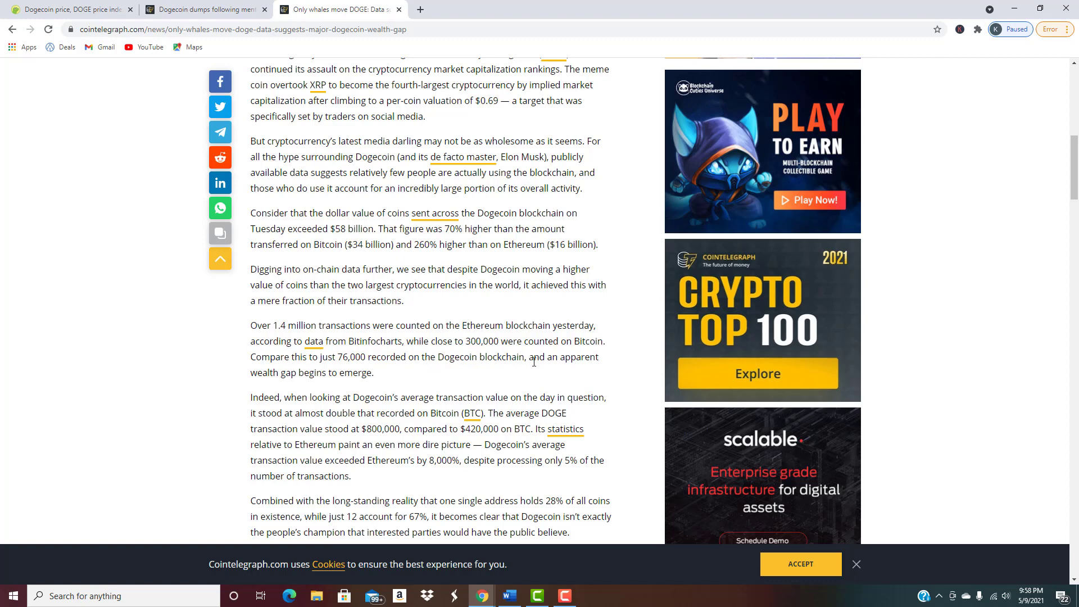
pyautogui.moveTo(318, 392)
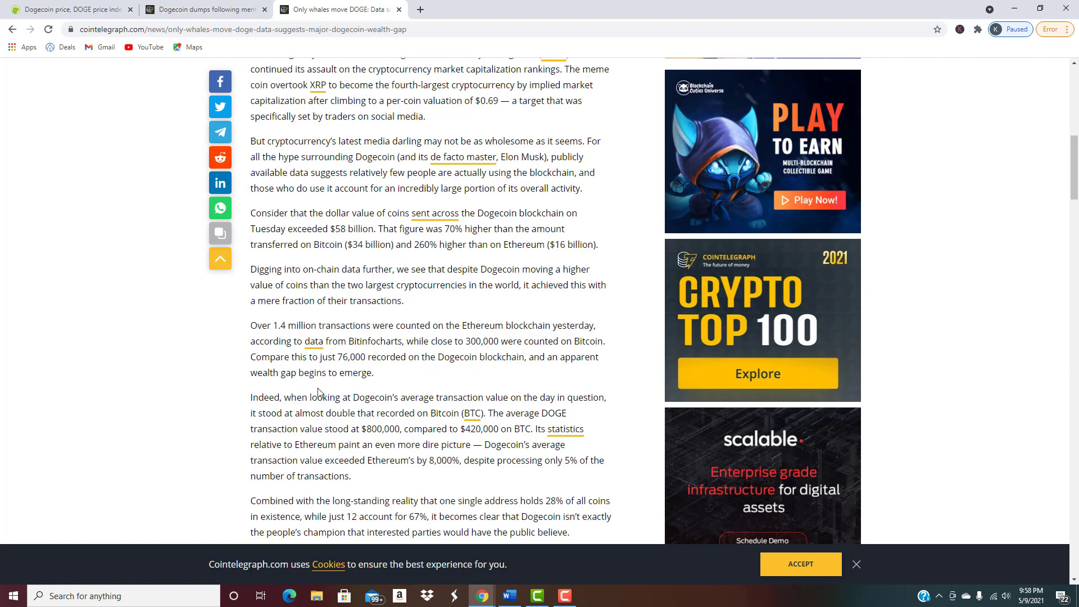
pyautogui.scroll(-3)
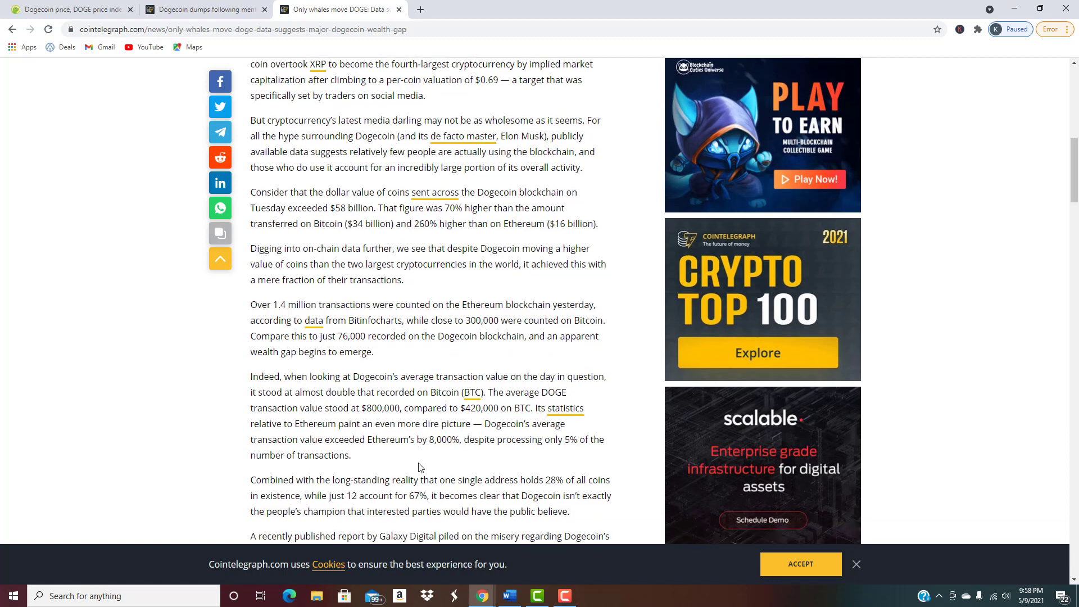
pyautogui.scroll(-3)
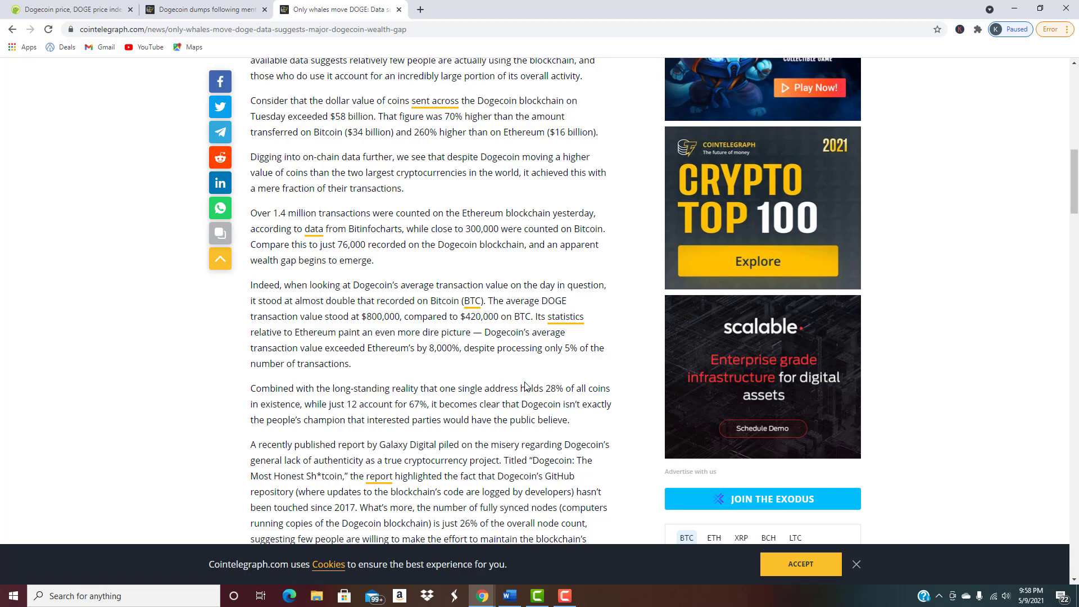
pyautogui.moveTo(396, 473)
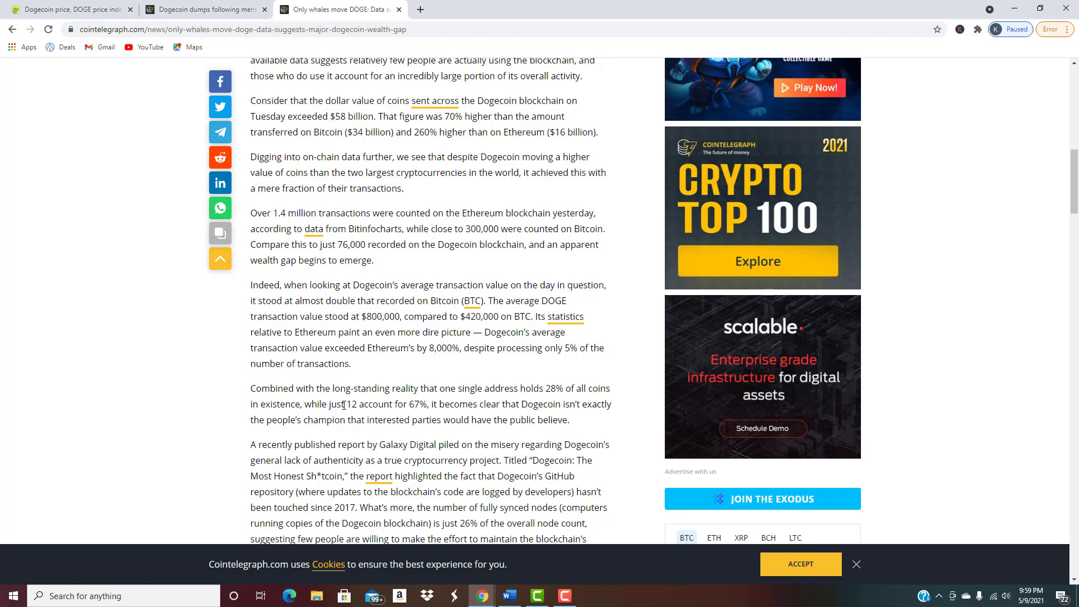
pyautogui.moveTo(502, 417)
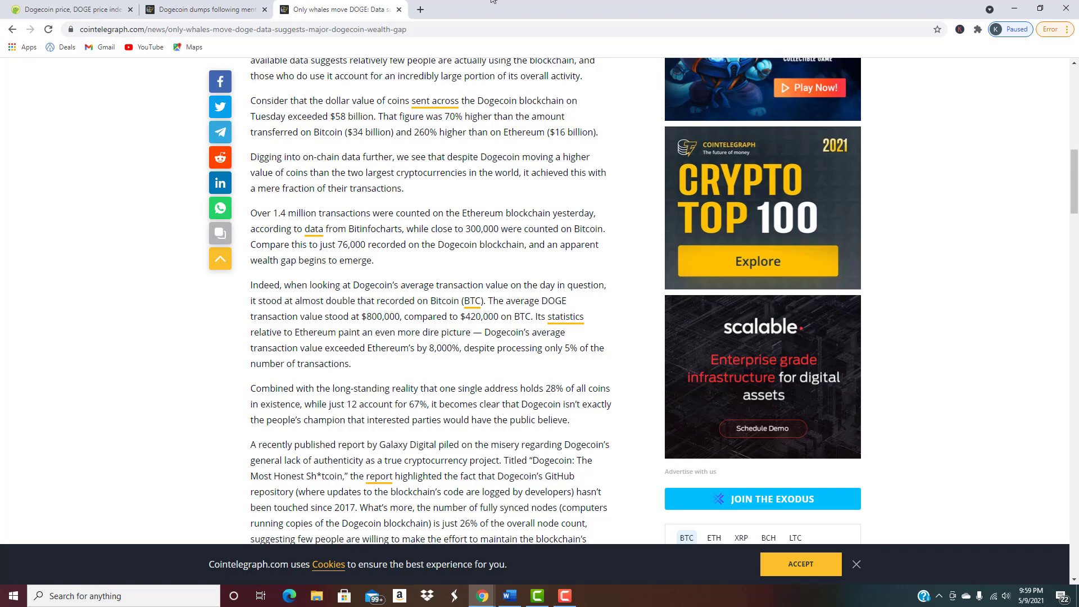
# - Switch through the tabs to CoinGecko's Cryptocurrency Prices by Market Cap list
pyautogui.click(203, 9)
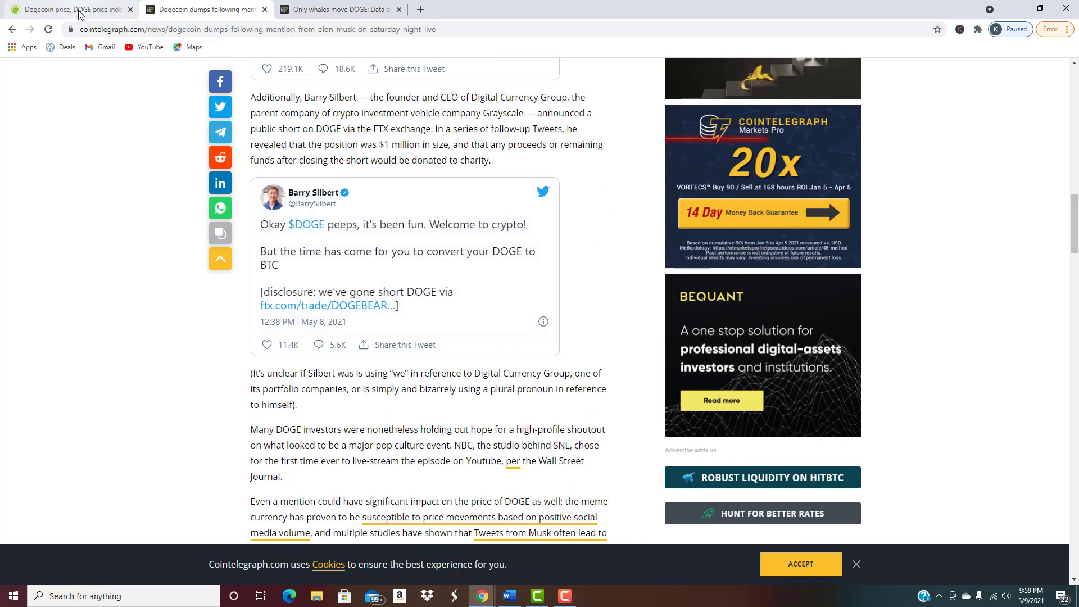
pyautogui.click(69, 9)
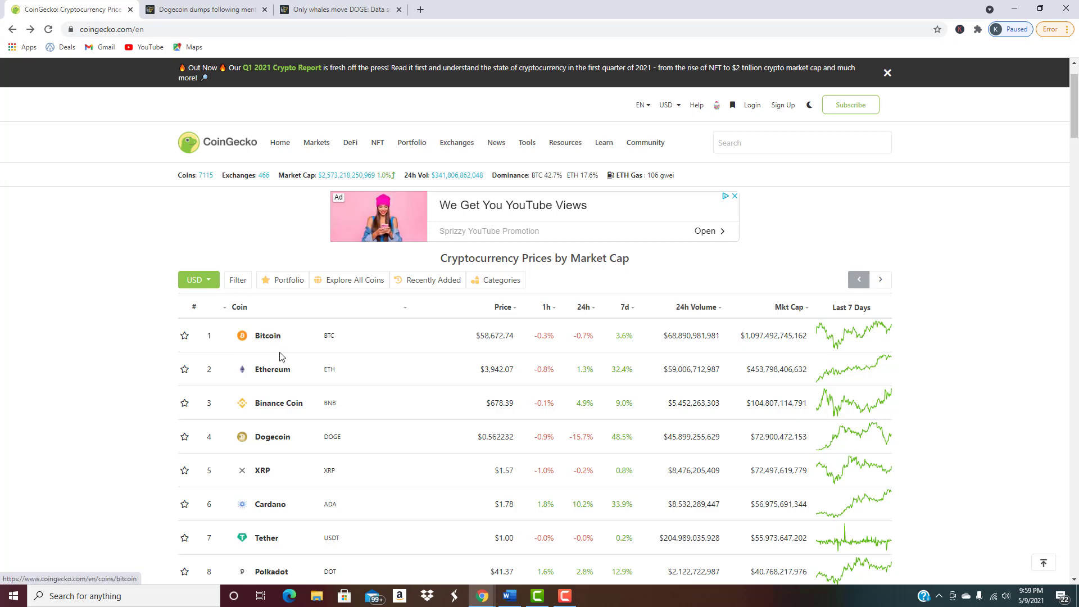
pyautogui.moveTo(273, 370)
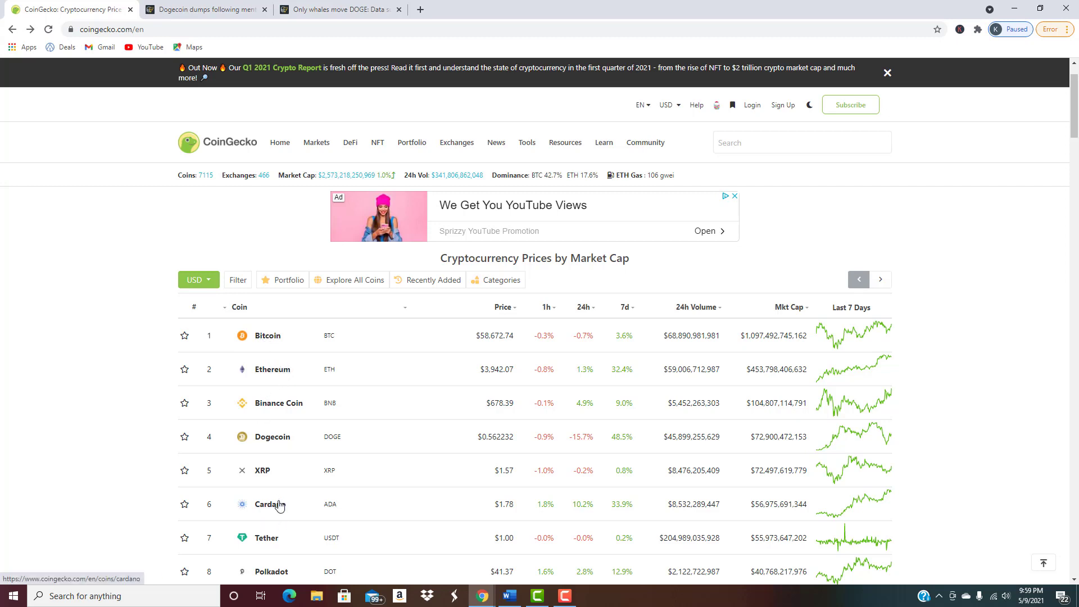
pyautogui.moveTo(120, 490)
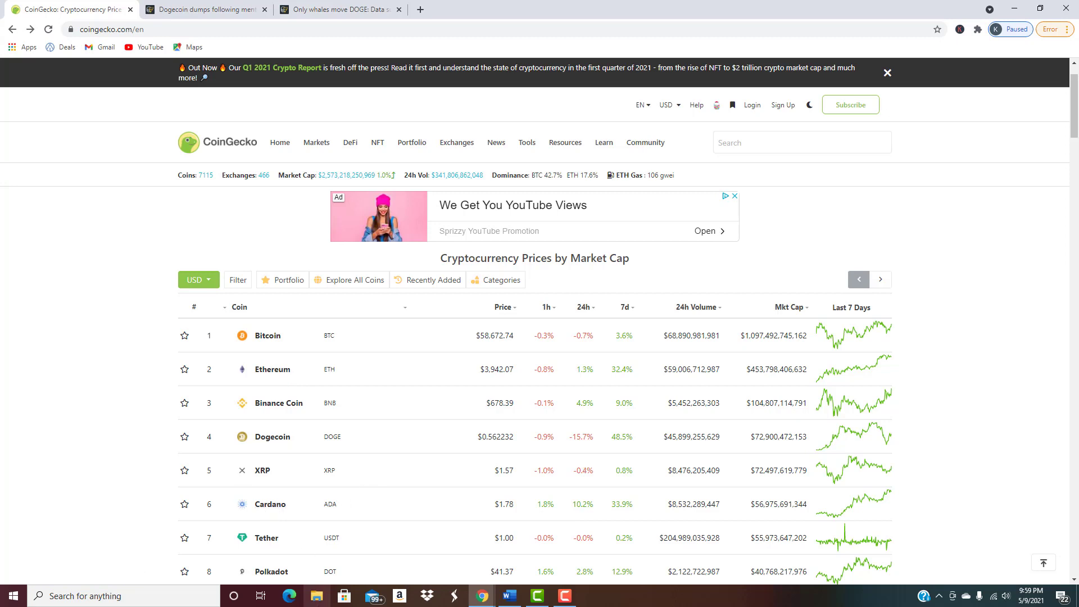
pyautogui.moveTo(255, 353)
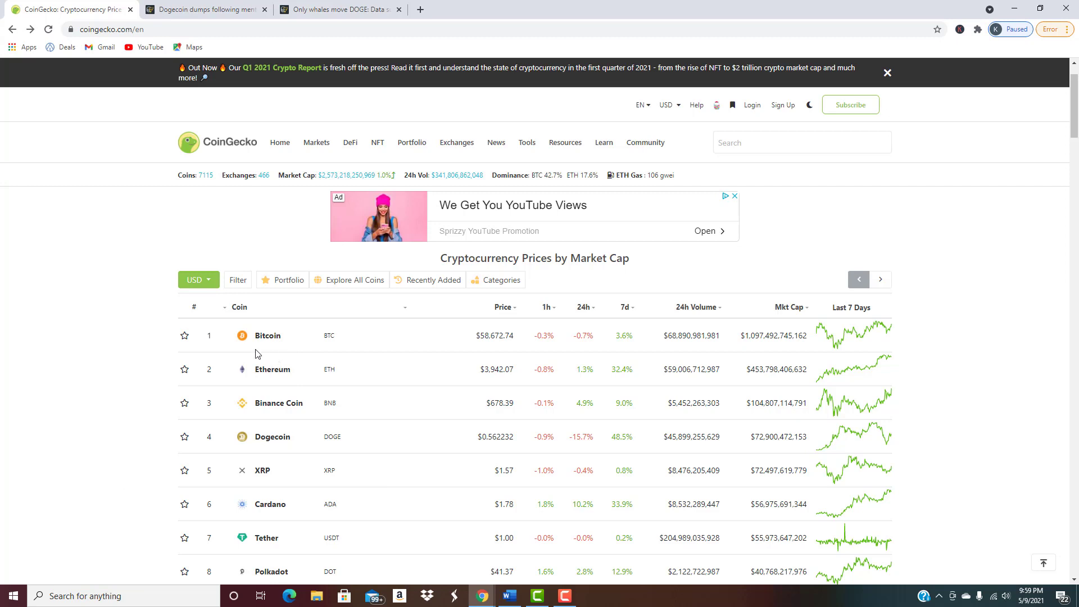
pyautogui.moveTo(145, 374)
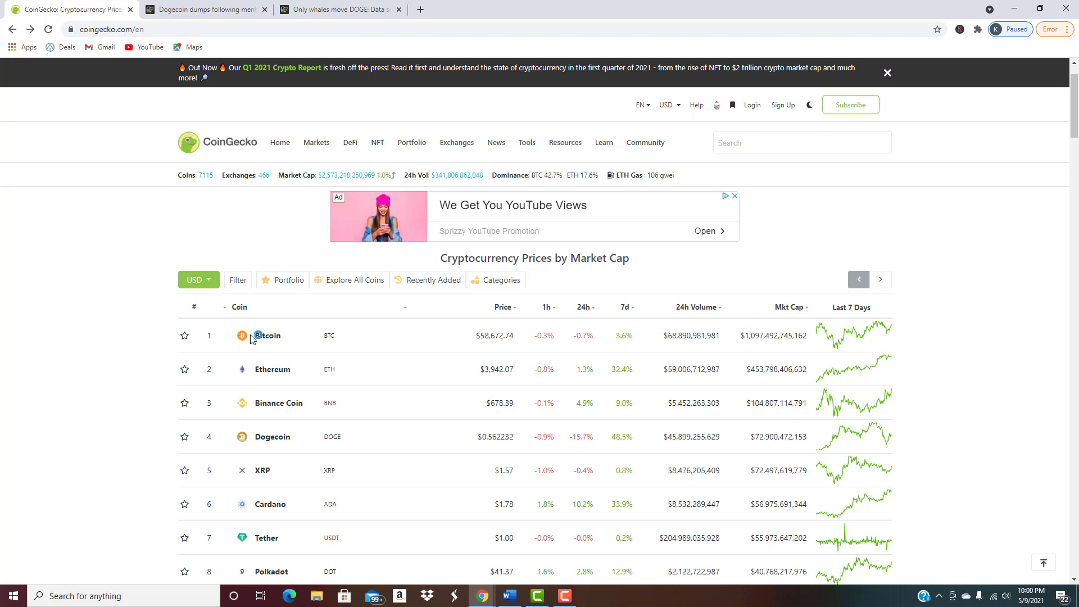
# - Open Bitcoin's coin page from the CoinGecko market-cap list
pyautogui.click(268, 335)
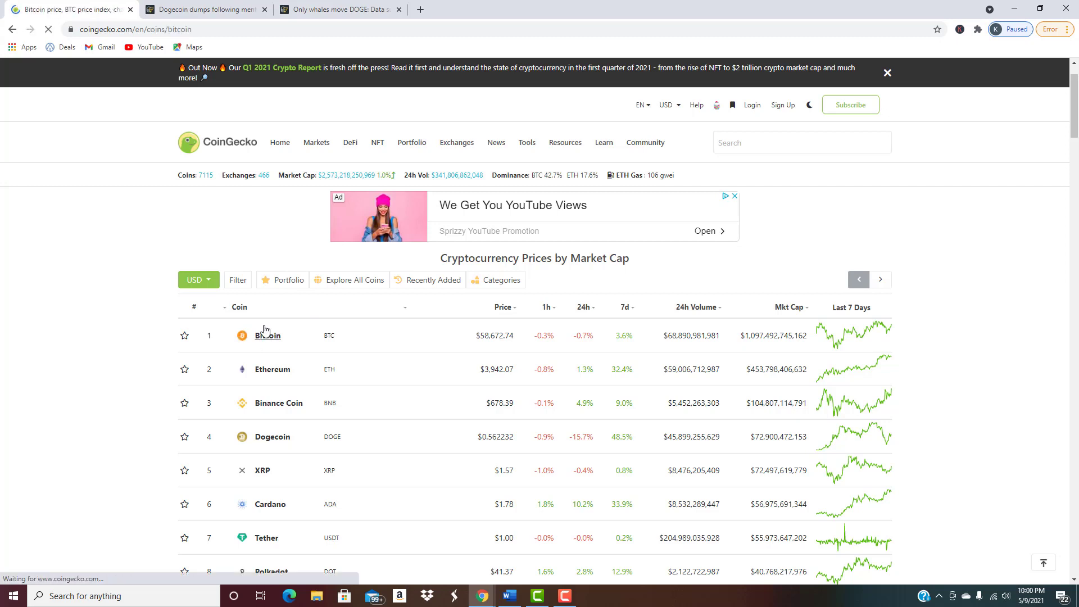
pyautogui.click(268, 334)
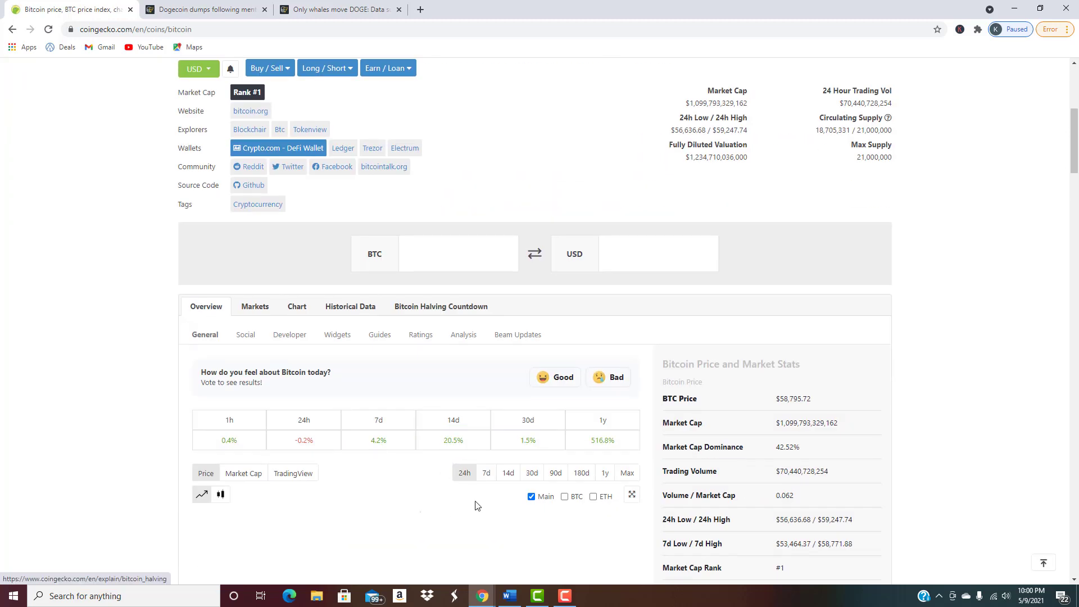
pyautogui.click(626, 473)
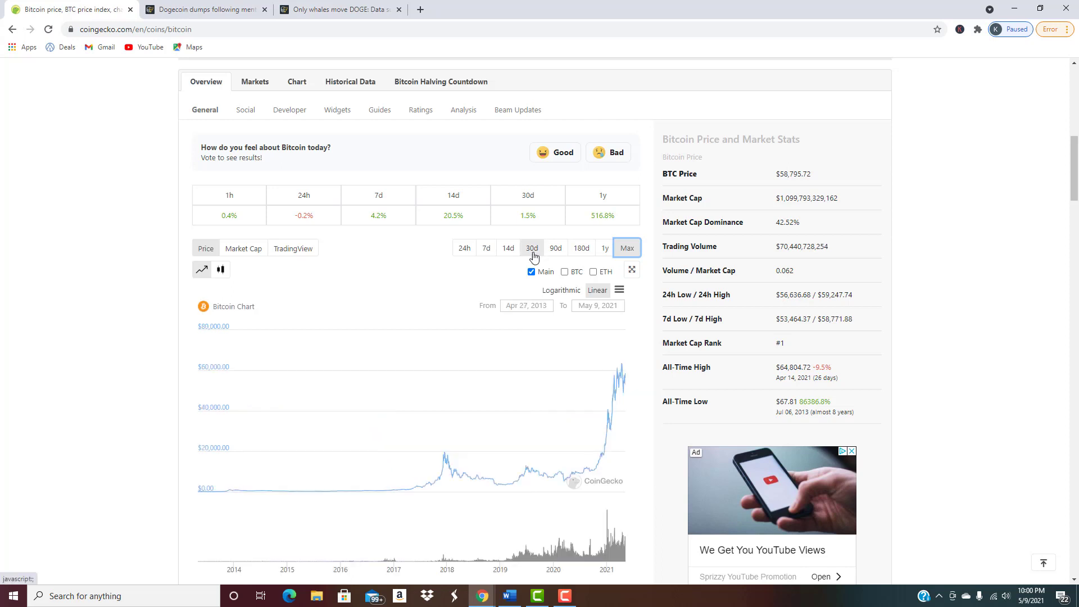
# - Set the Bitcoin price chart to the 30-day range, Apr 9 to May 9, 2021
pyautogui.click(554, 248)
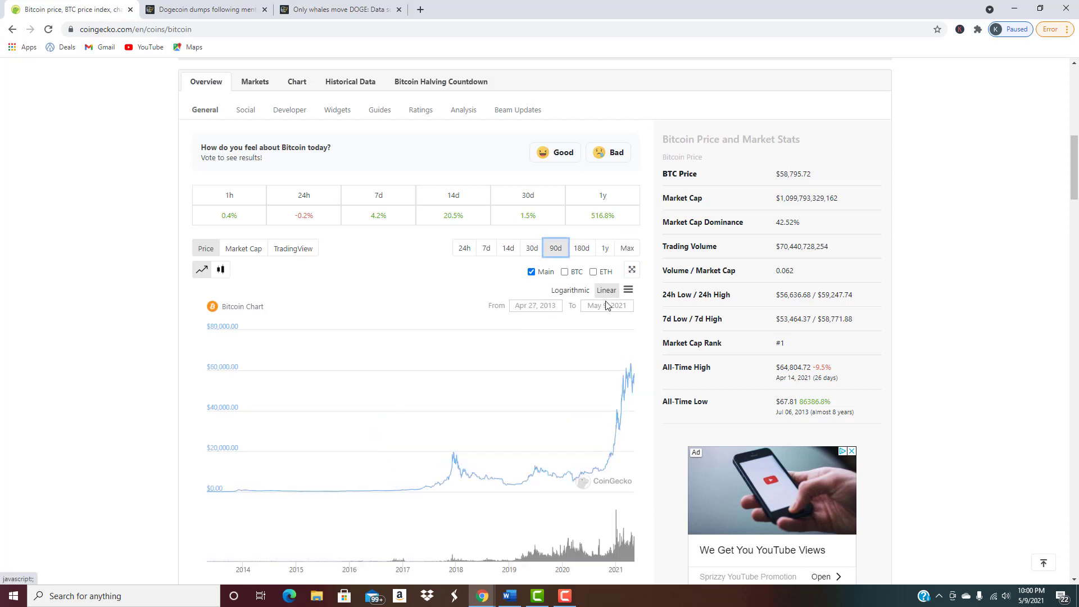
pyautogui.click(555, 247)
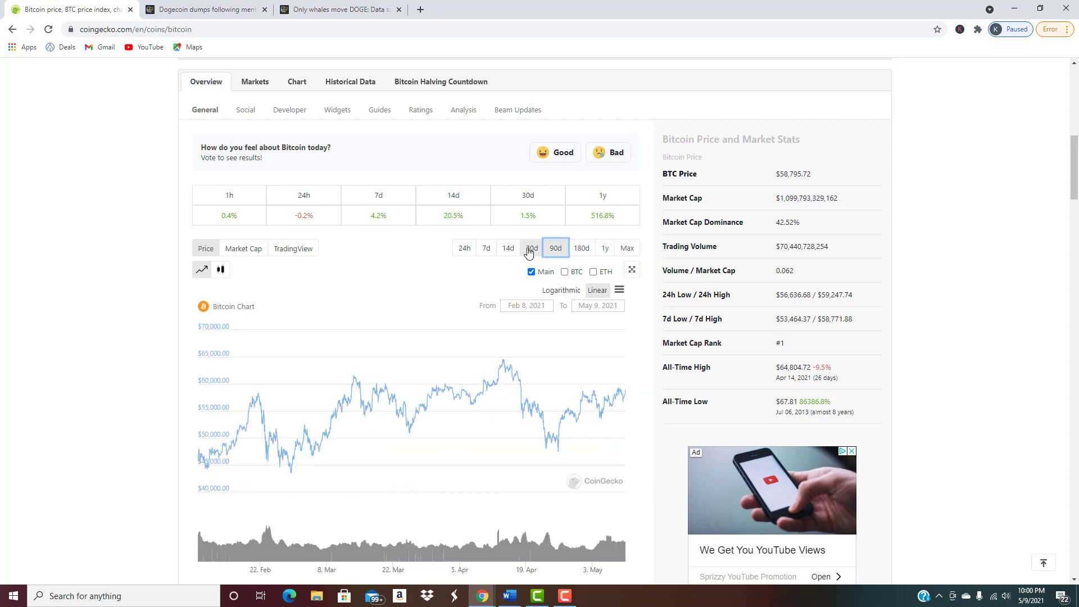
pyautogui.click(529, 248)
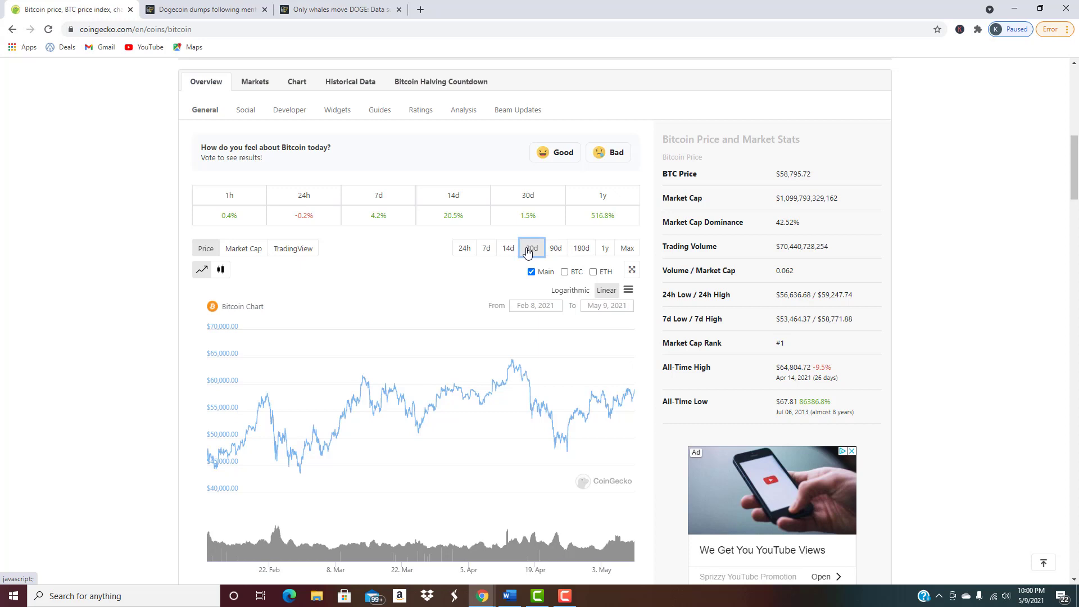
pyautogui.click(531, 248)
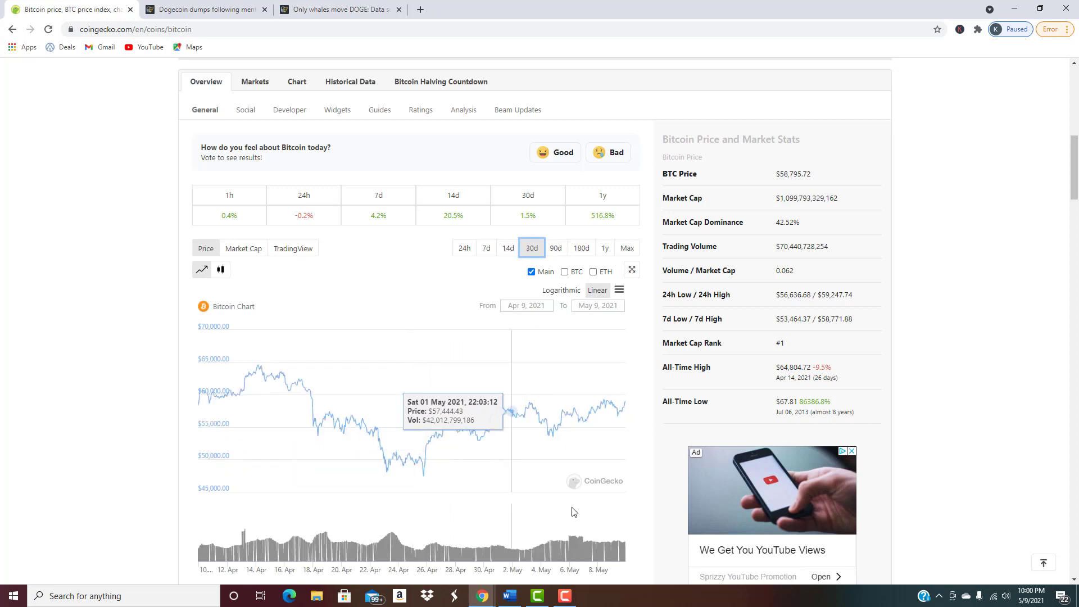
pyautogui.moveTo(474, 432)
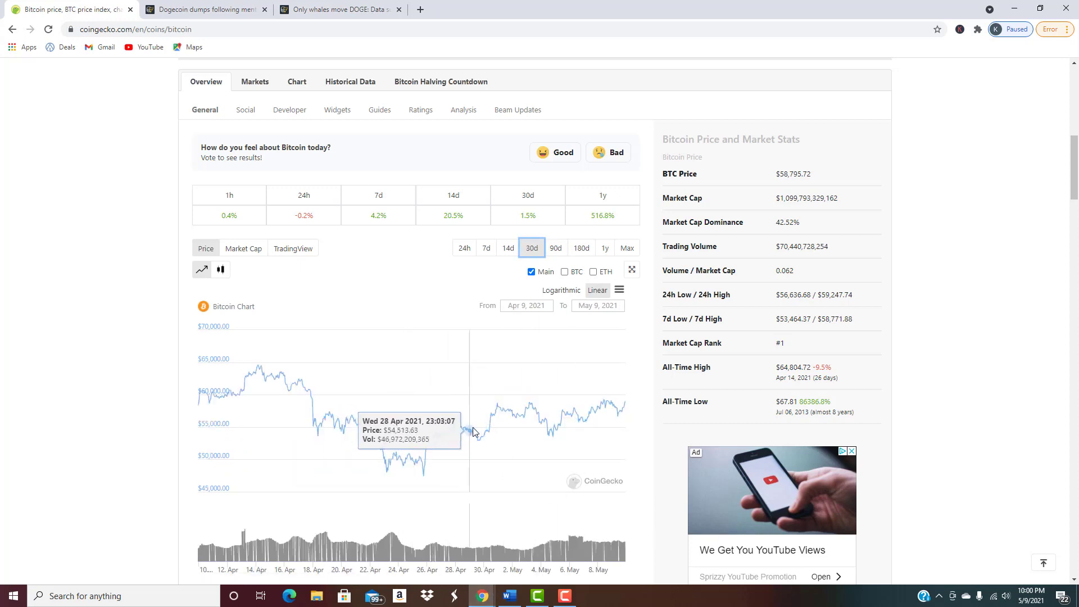
pyautogui.moveTo(487, 434)
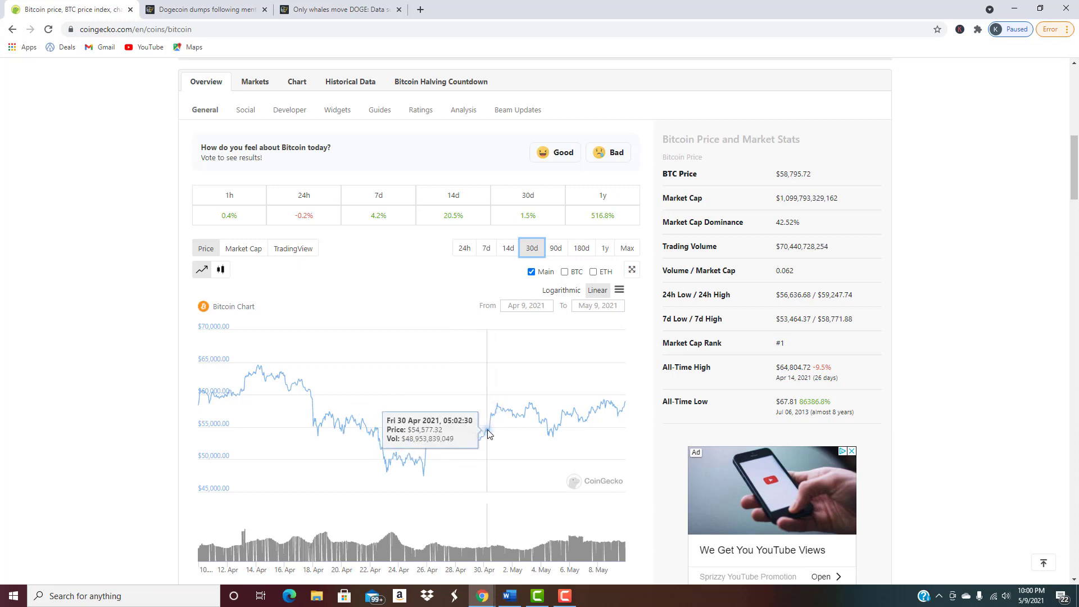
pyautogui.moveTo(491, 432)
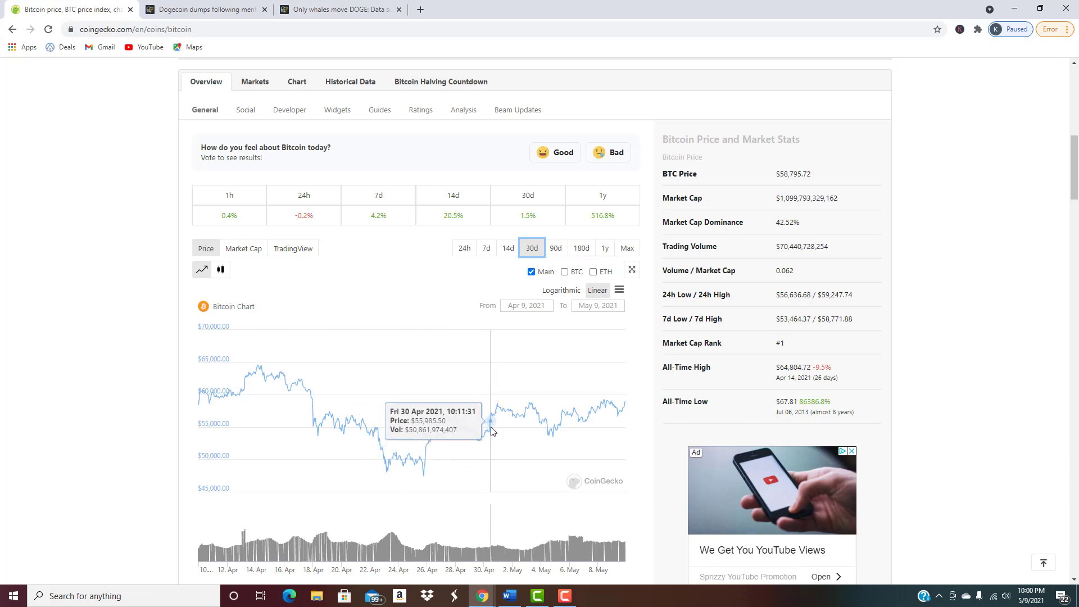
pyautogui.moveTo(547, 423)
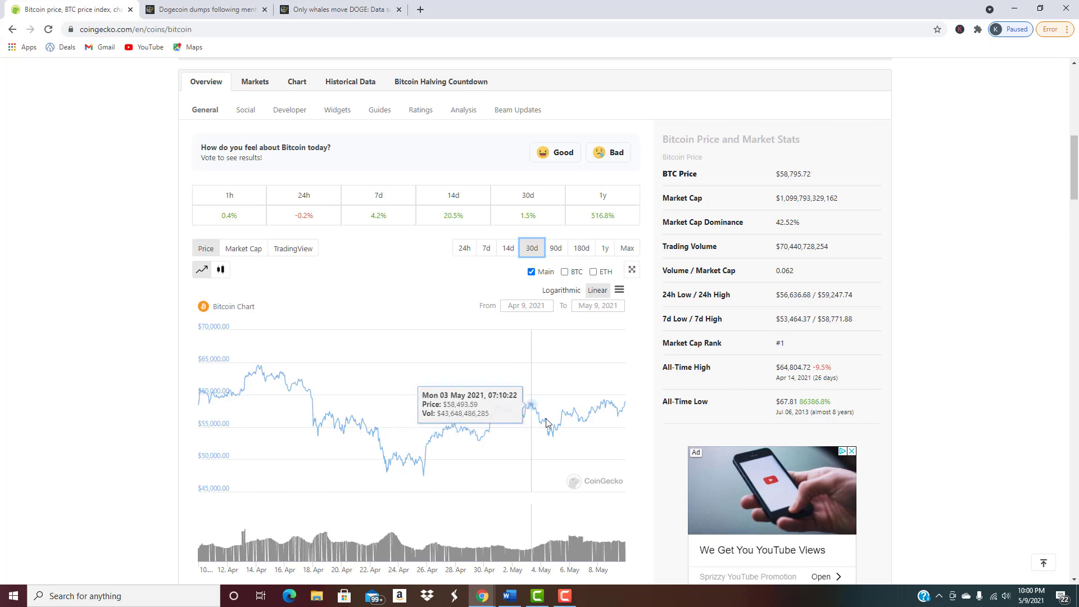
pyautogui.moveTo(584, 415)
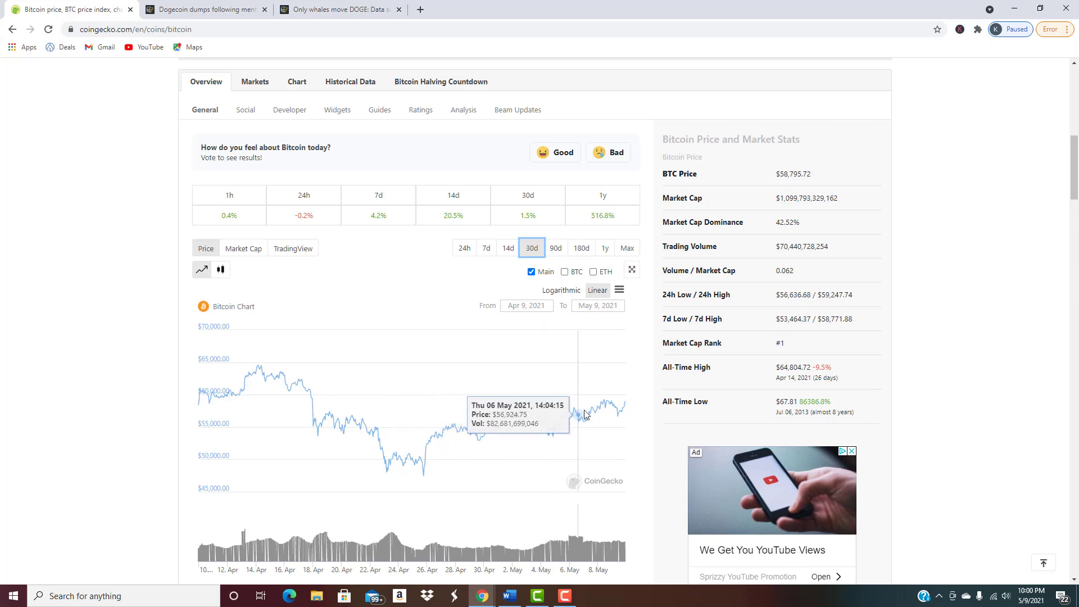
pyautogui.moveTo(413, 414)
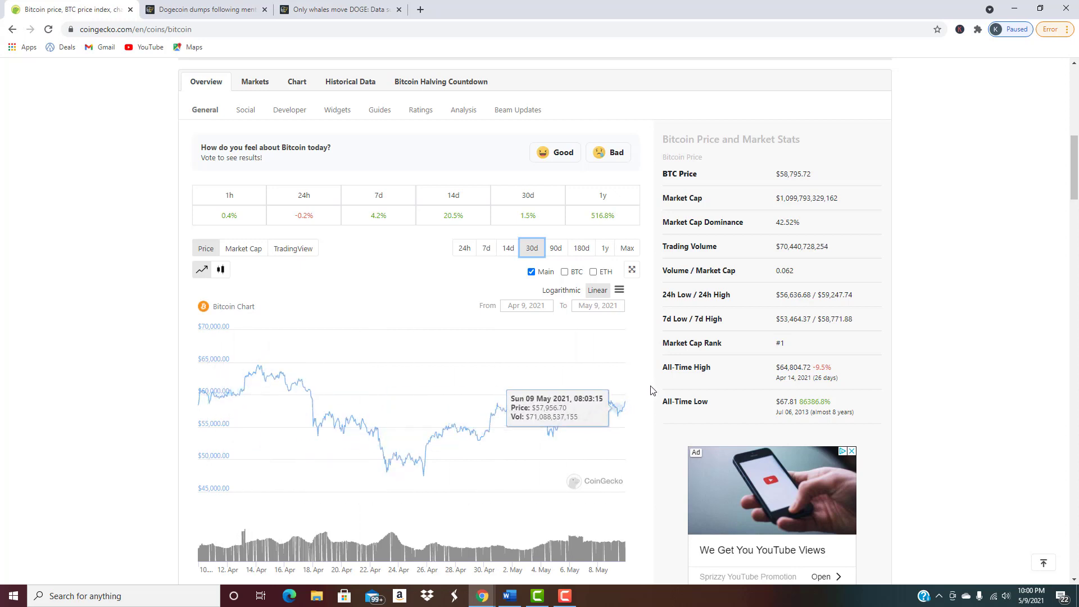
pyautogui.scroll(-3)
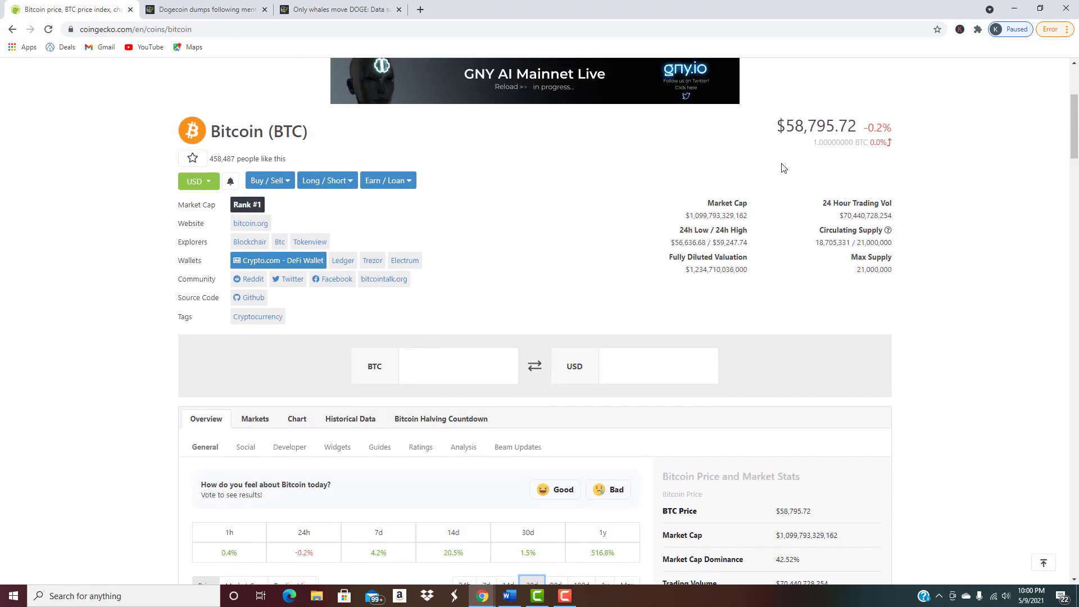
pyautogui.scroll(-3)
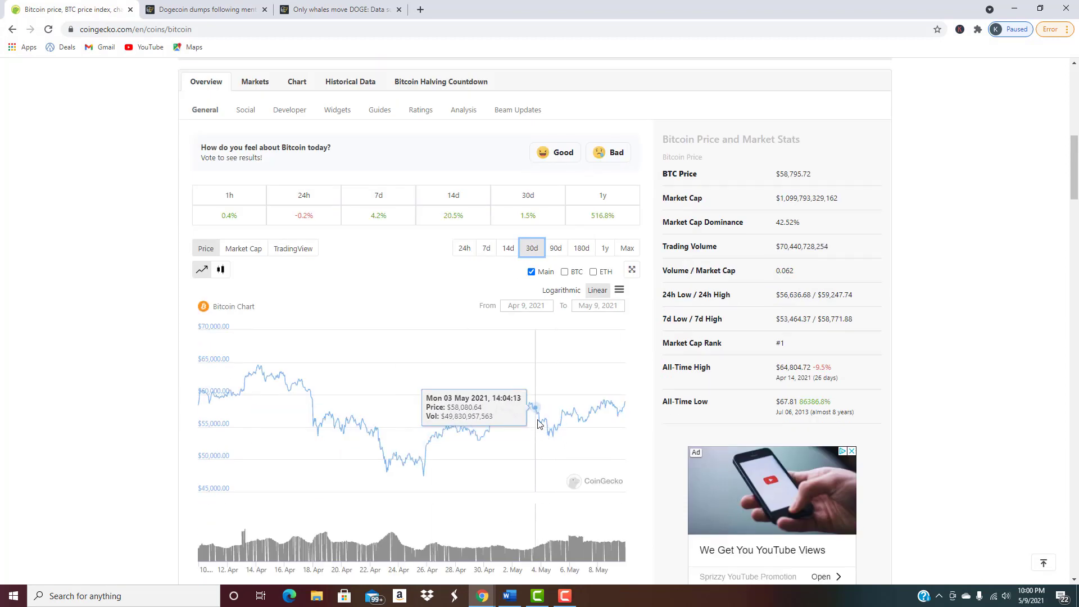
pyautogui.moveTo(515, 422)
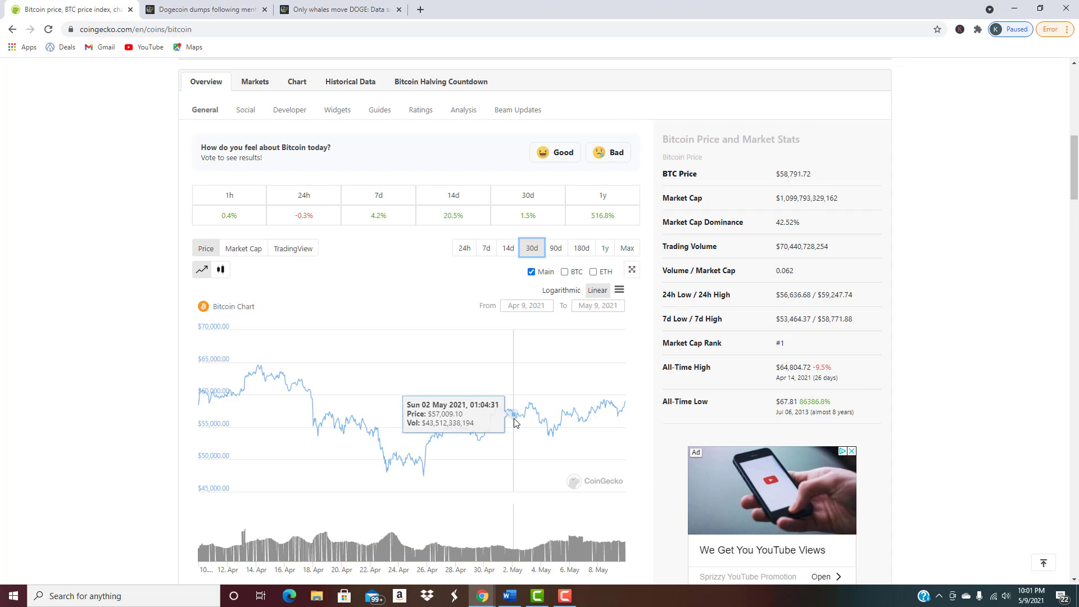
pyautogui.moveTo(515, 480)
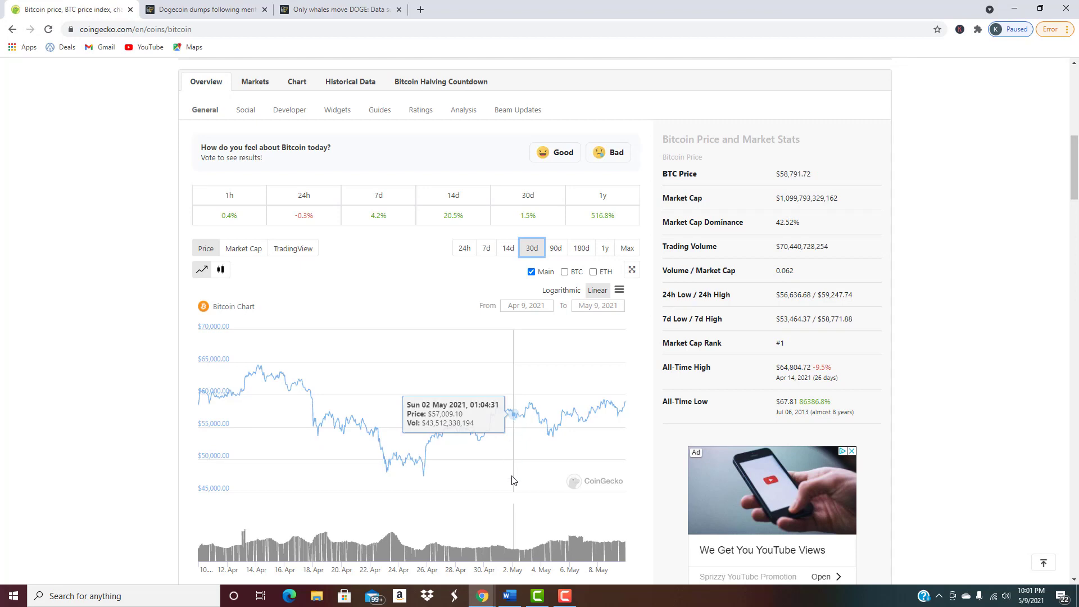